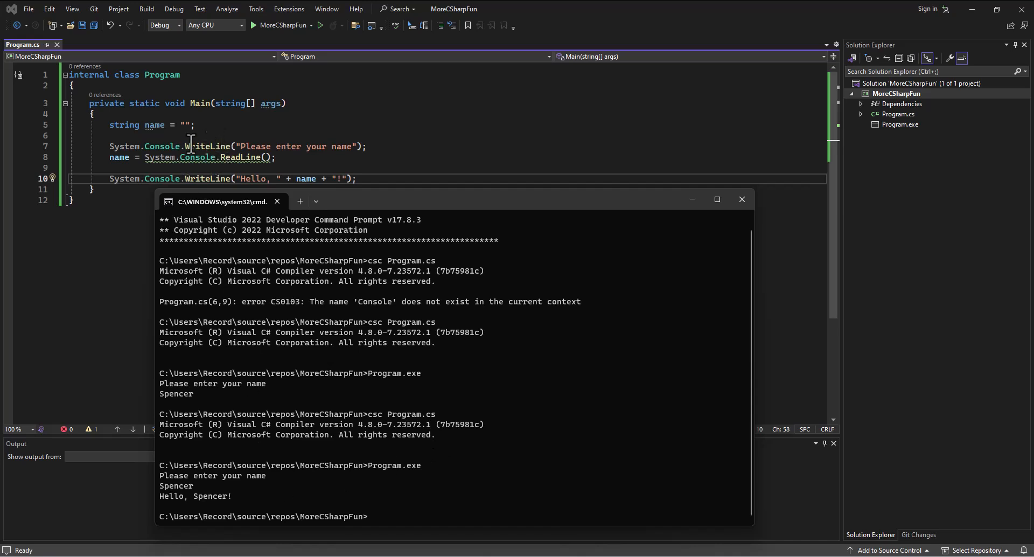
mouse_move(471, 184)
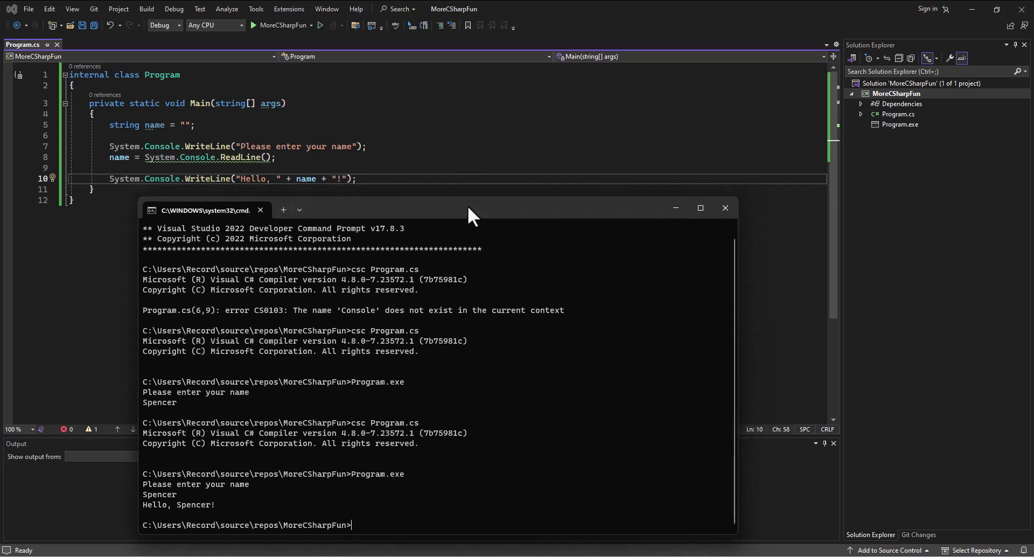
mouse_move(188, 498)
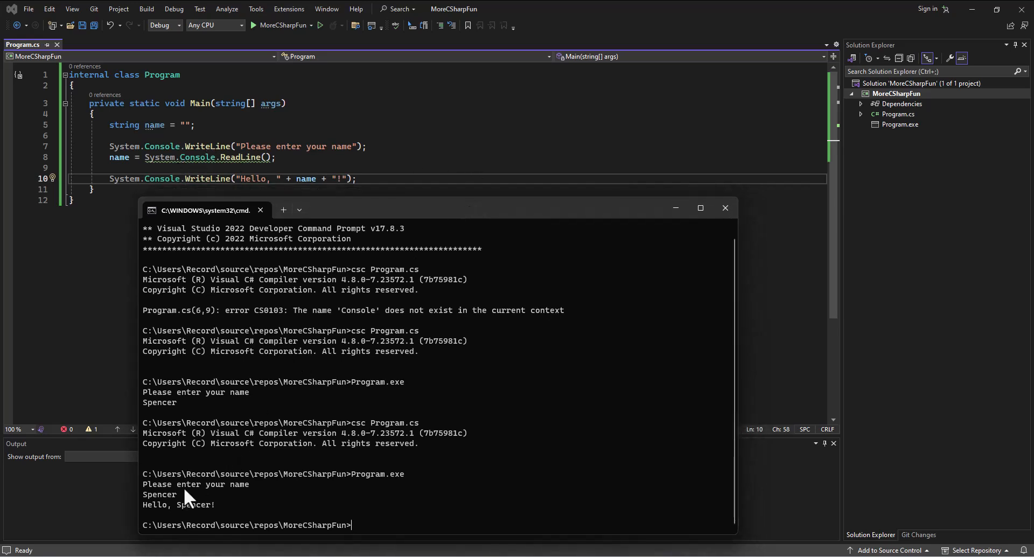
- Run Program.exe again and answer the name prompt with Ted to see 'Hello, Ted!'
text(Program.exe)
text(Ted)
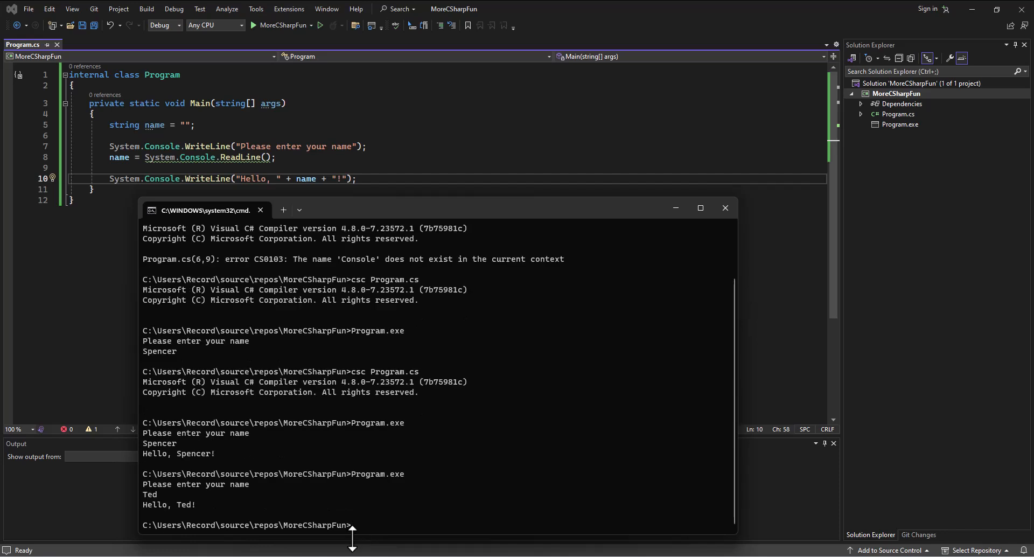
mouse_move(356, 541)
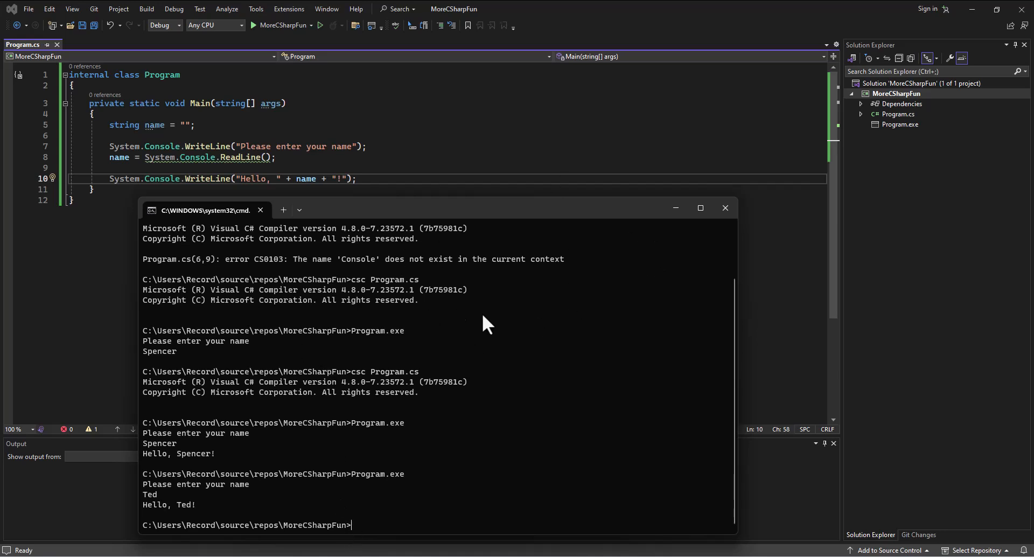
- Minimize the command prompt to return to Program.cs in Visual Studio
click(723, 208)
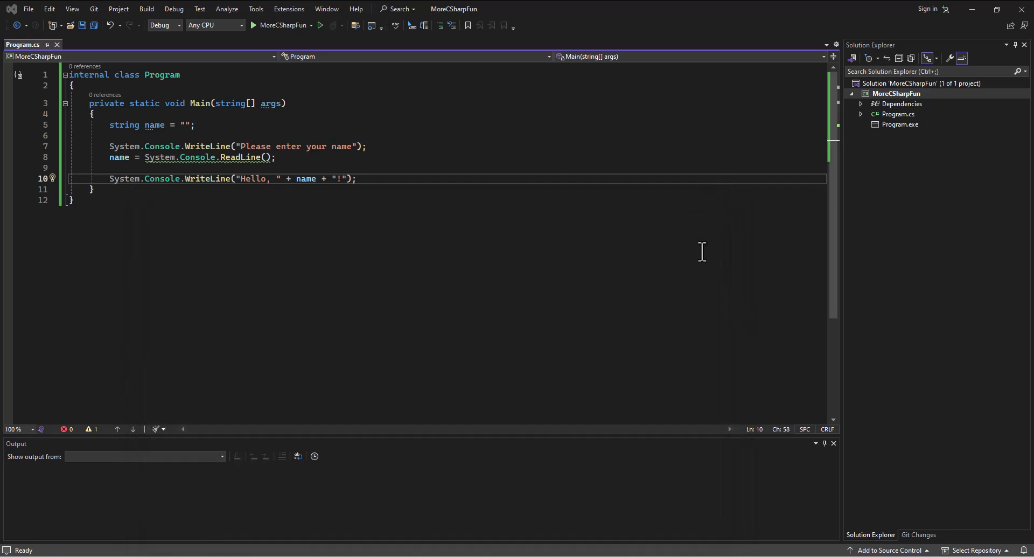
mouse_move(356, 330)
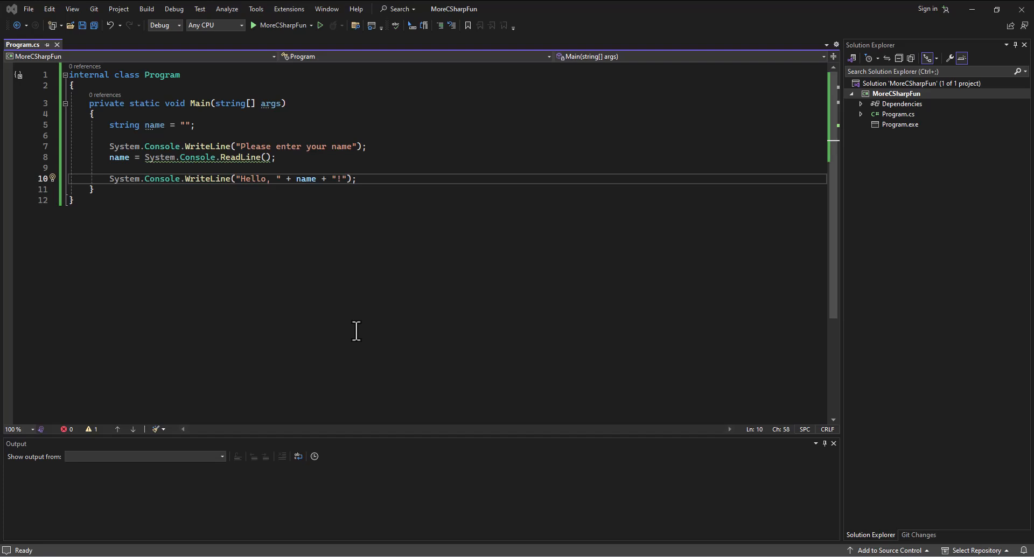
mouse_move(226, 263)
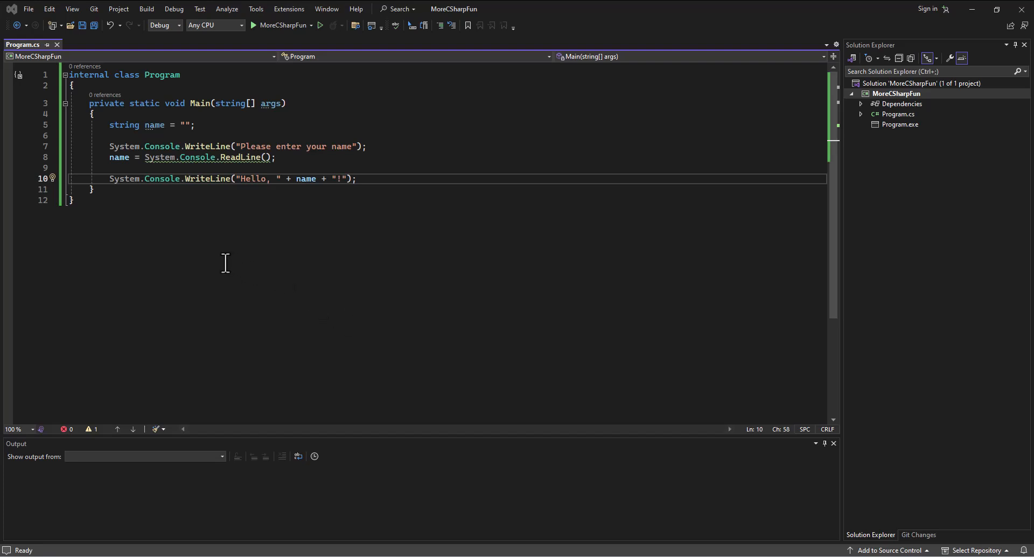
mouse_move(152, 215)
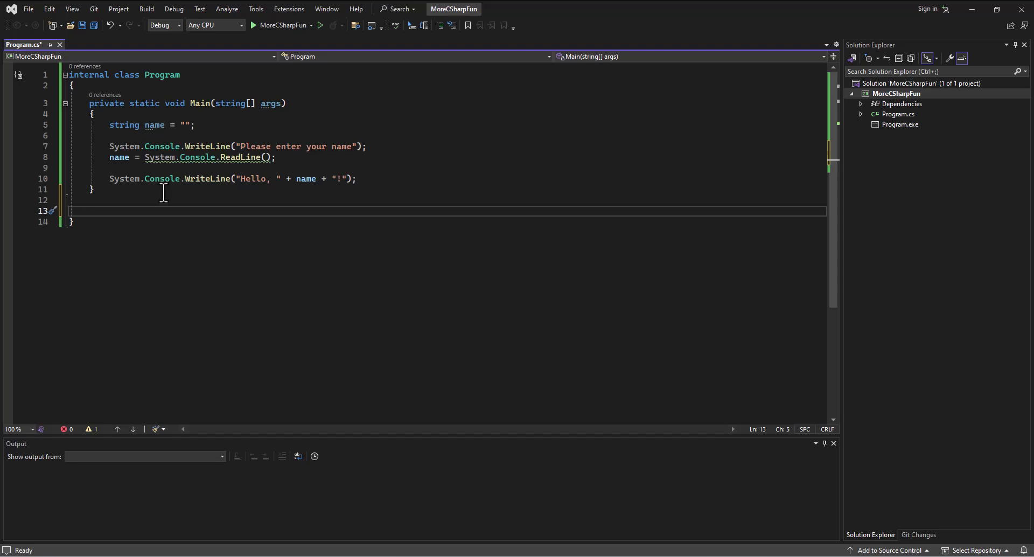
mouse_move(128, 262)
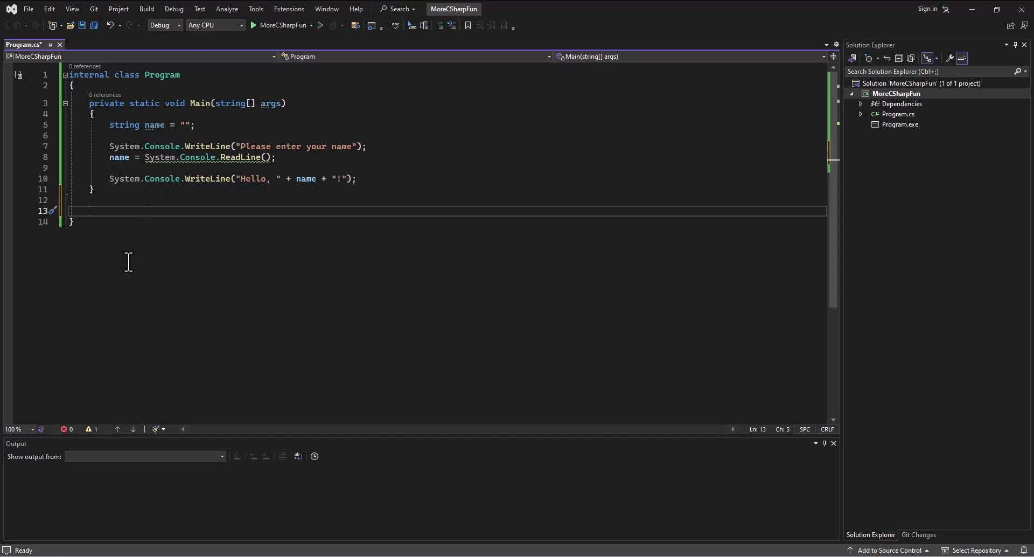
mouse_move(207, 252)
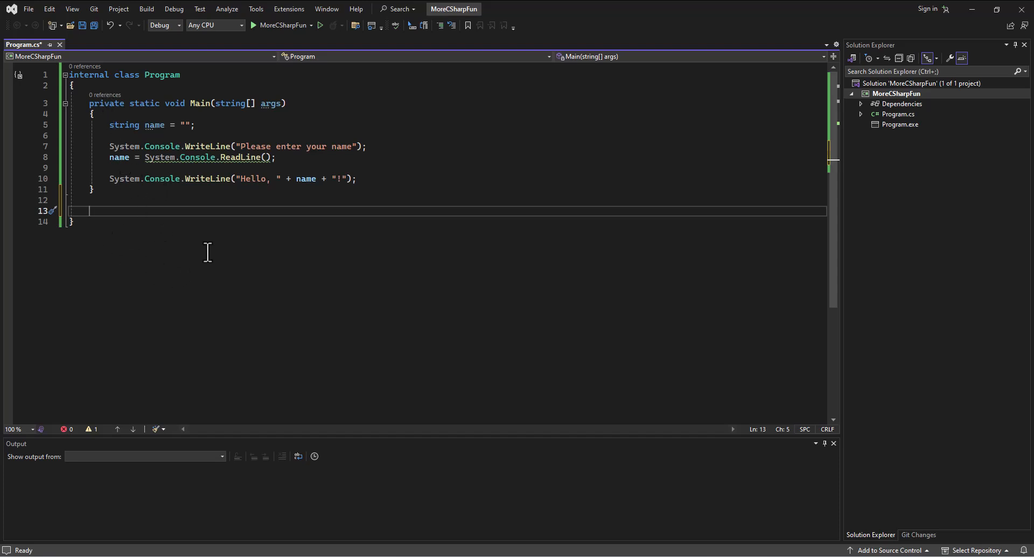
- Declare an empty private static void PrintName(string name) method below Main
text(private)
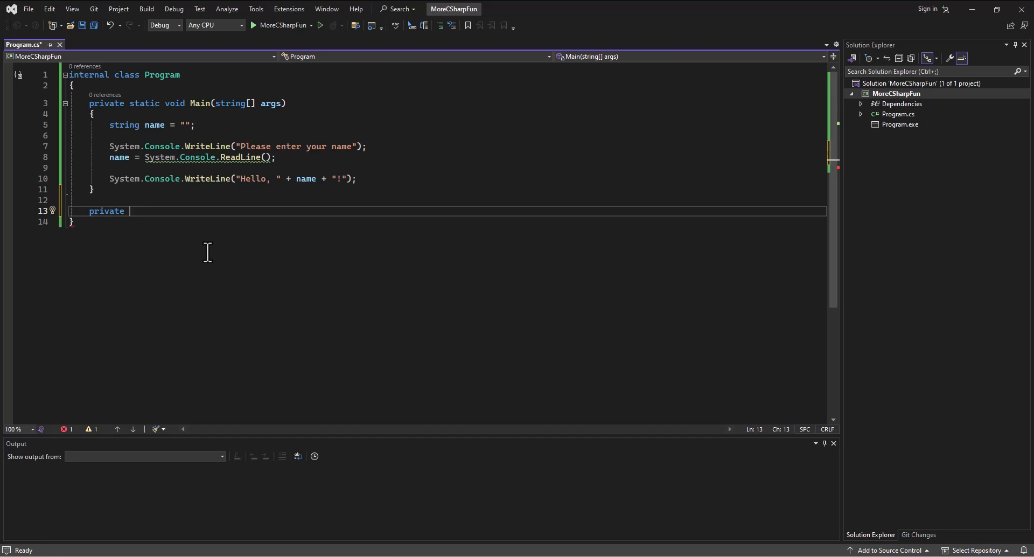
mouse_move(197, 193)
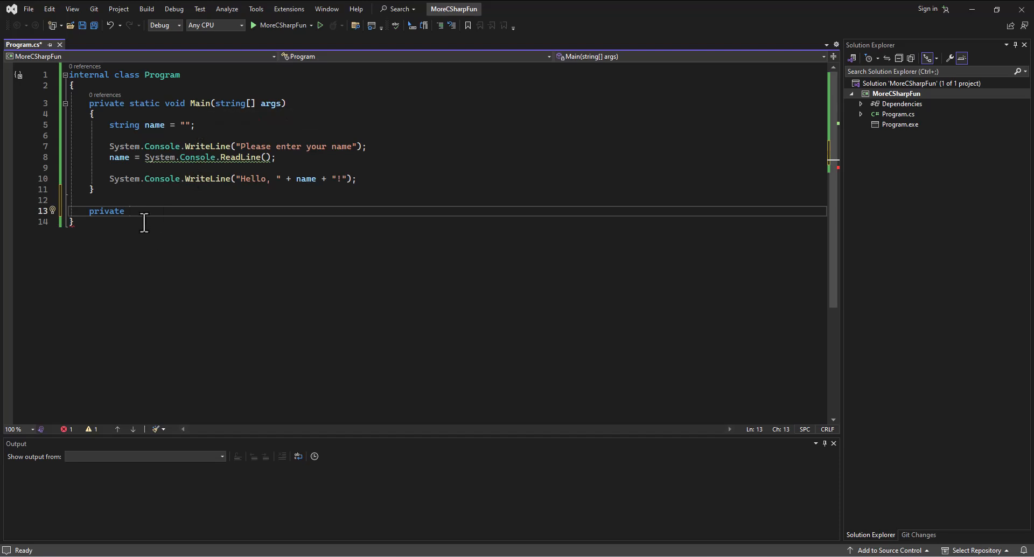
text(static)
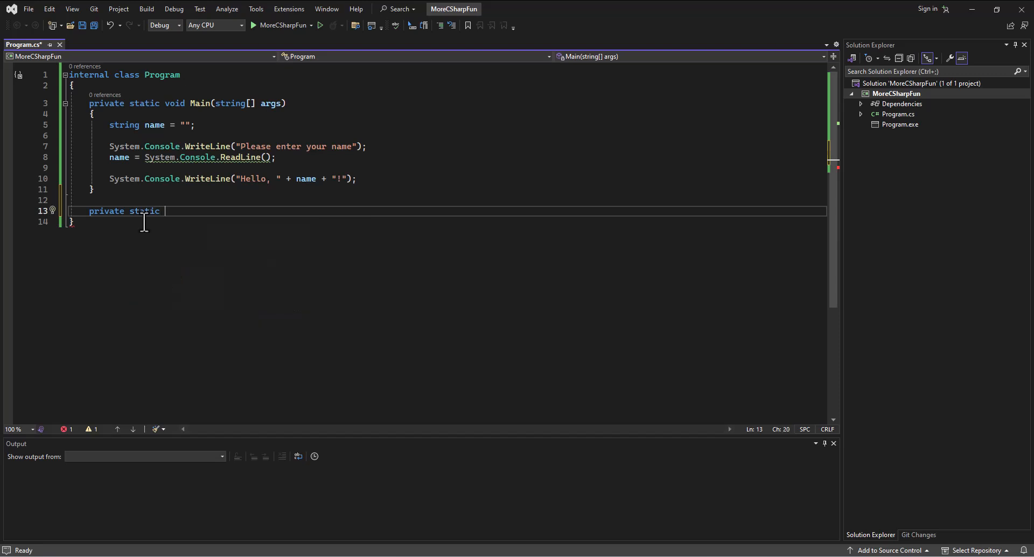
text(void)
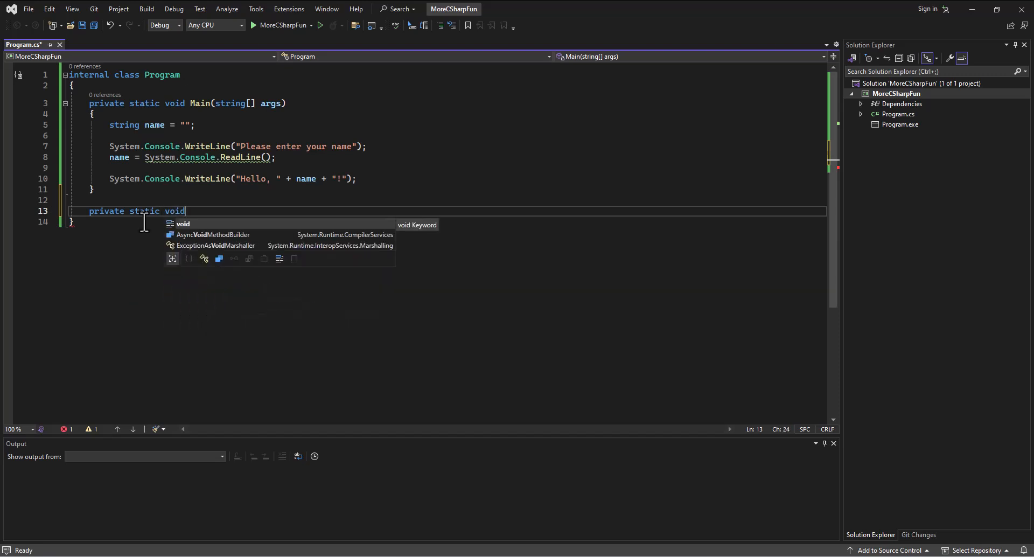
text(Prin)
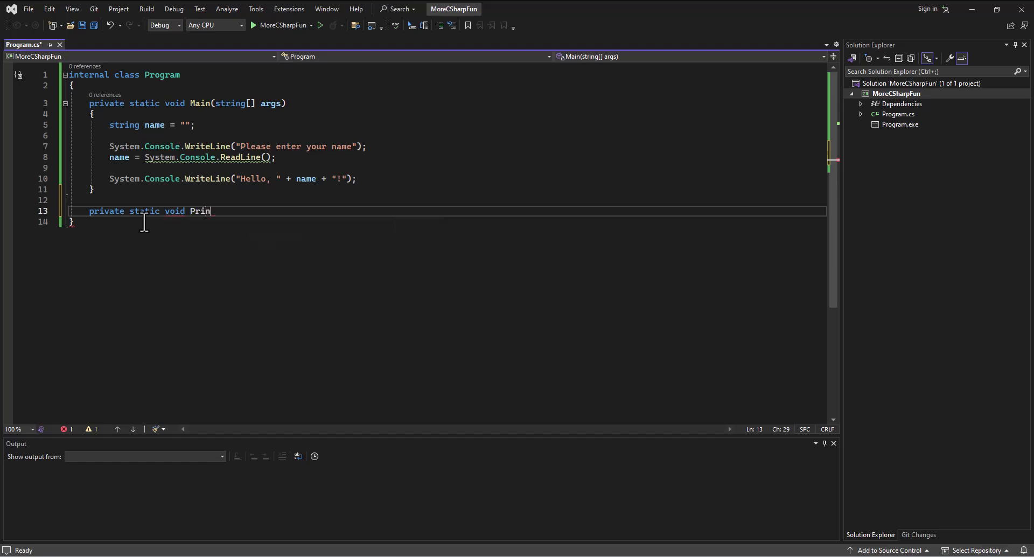
text(tStuff)
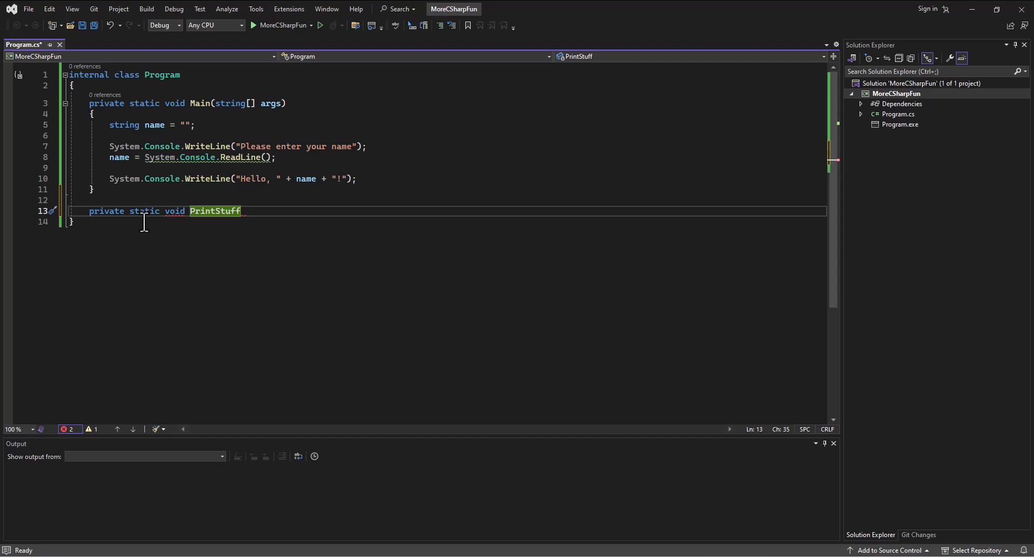
text(Na)
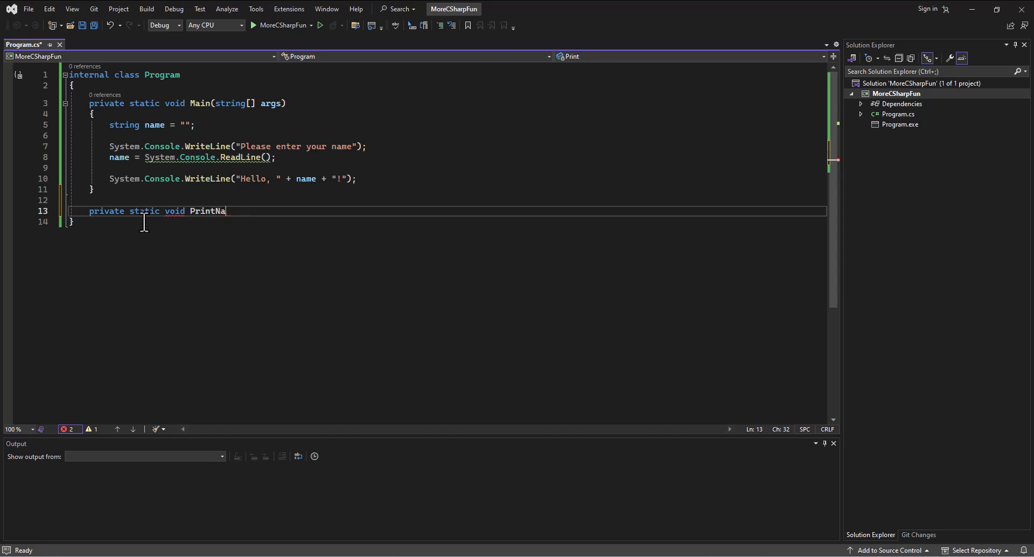
text(me)
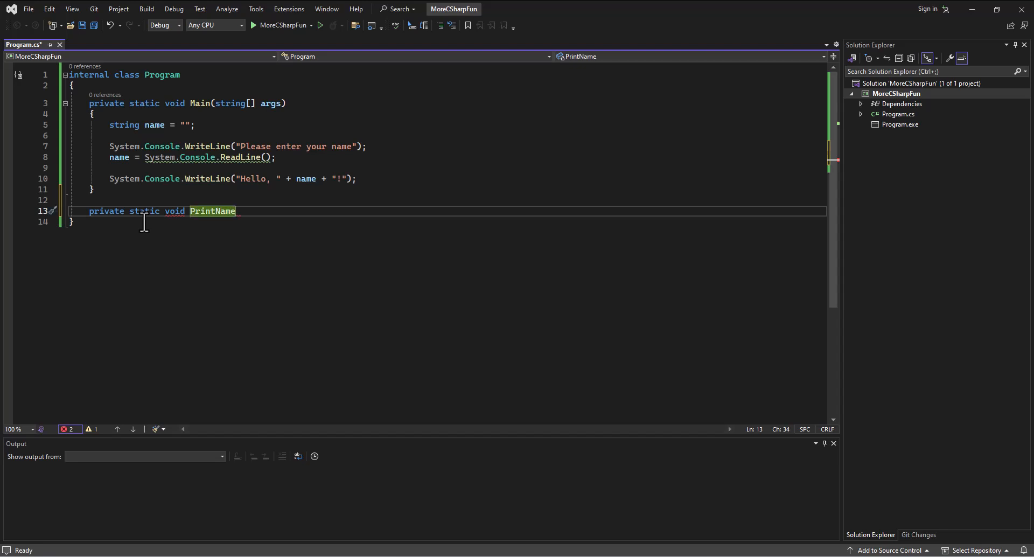
text((string name))
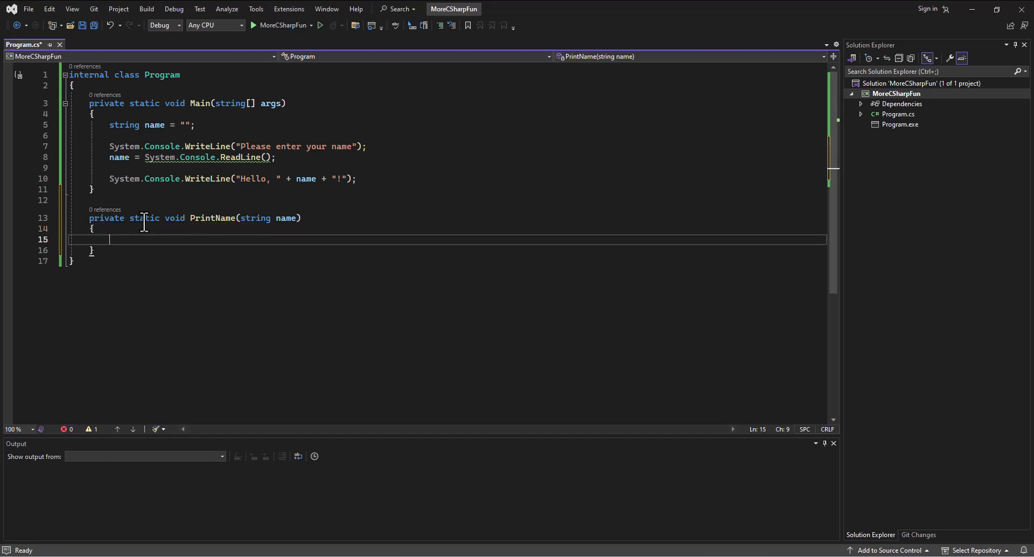
mouse_move(188, 218)
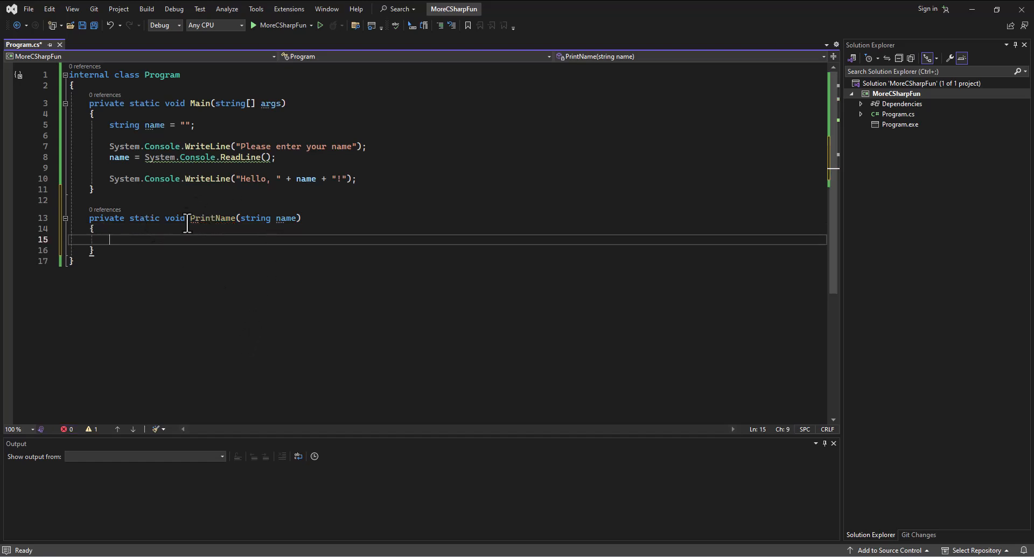
mouse_move(176, 256)
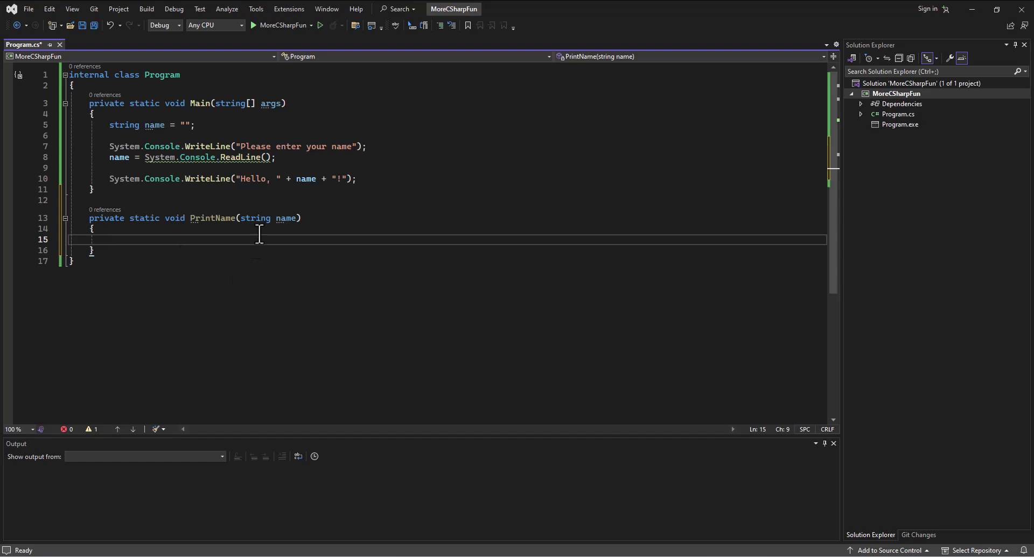
- Rename PrintName's parameter to n and move the Hello WriteLine line into PrintName
click(155, 125)
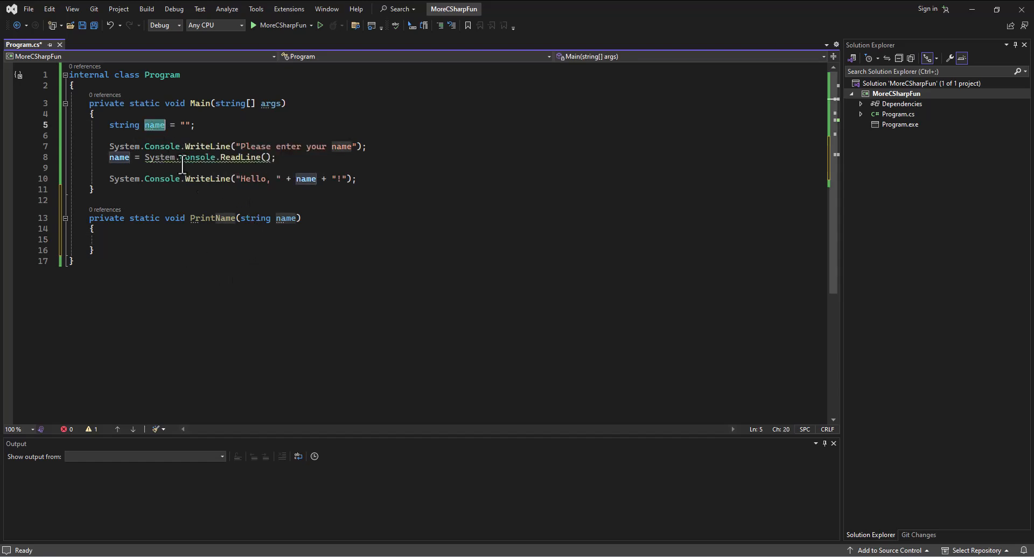
click(286, 217)
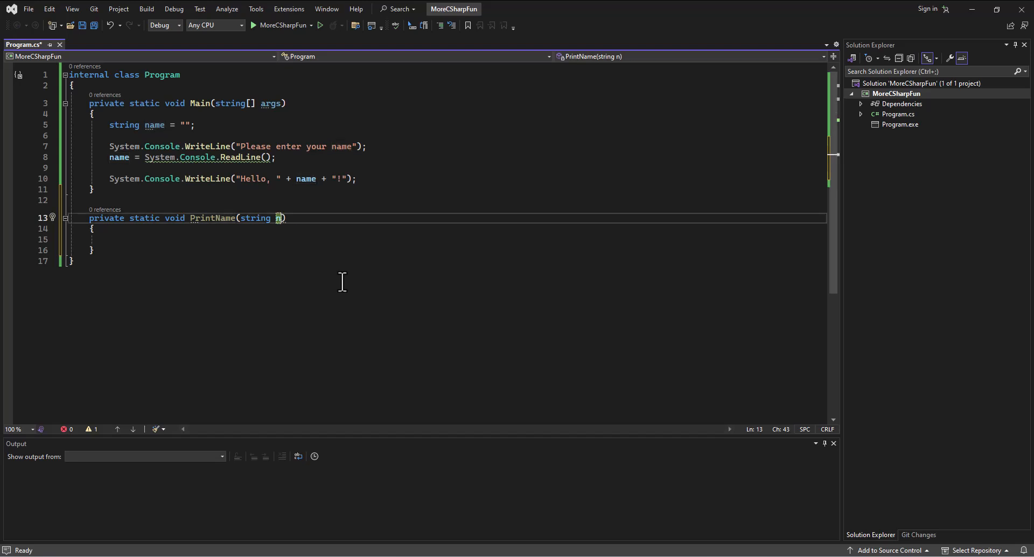
mouse_move(256, 243)
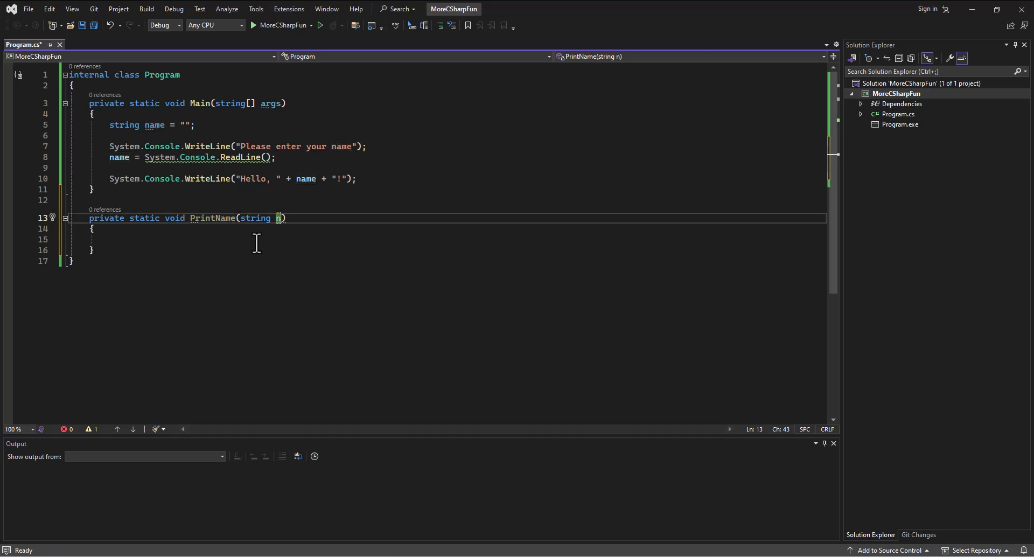
mouse_move(280, 217)
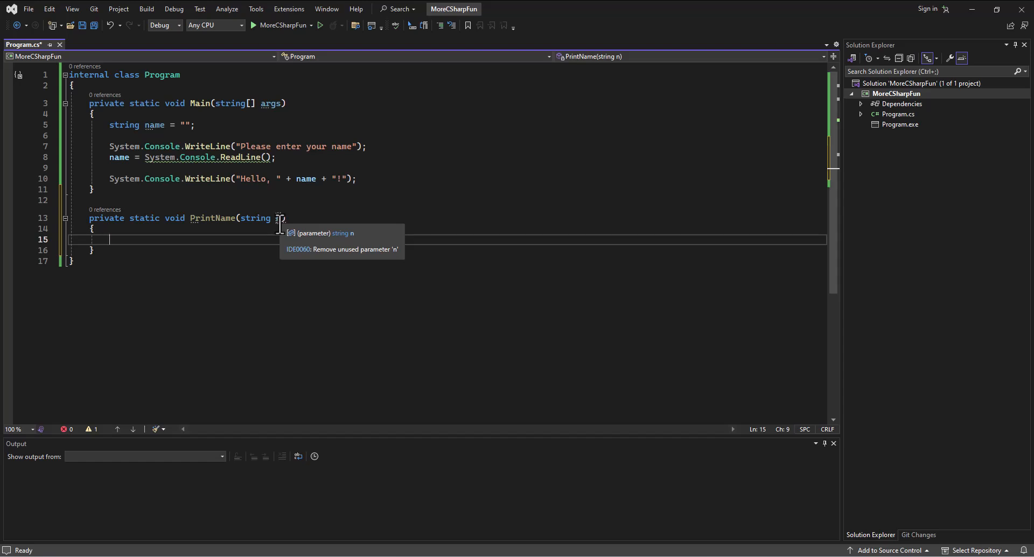
click(282, 217)
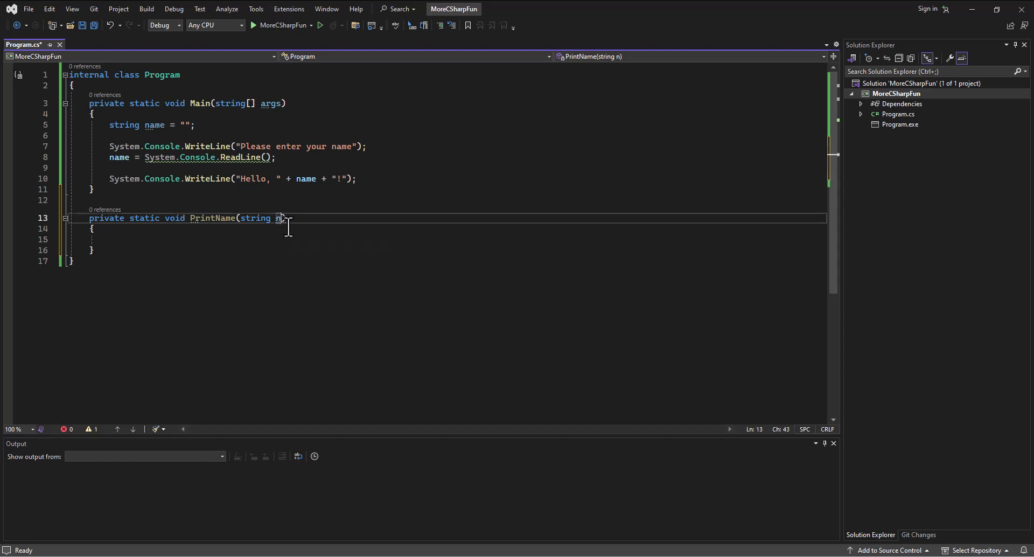
text(first)
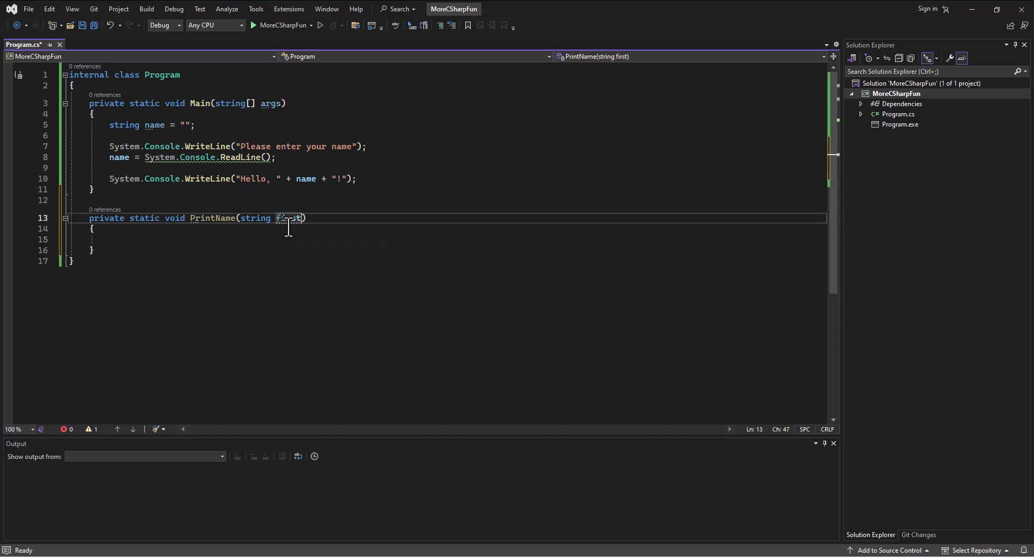
text(Name)
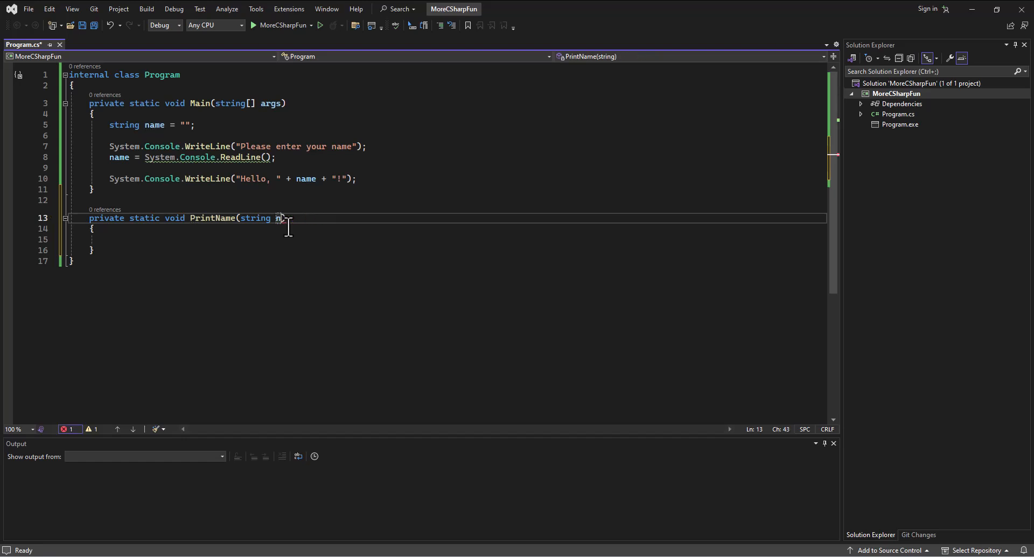
text(n)
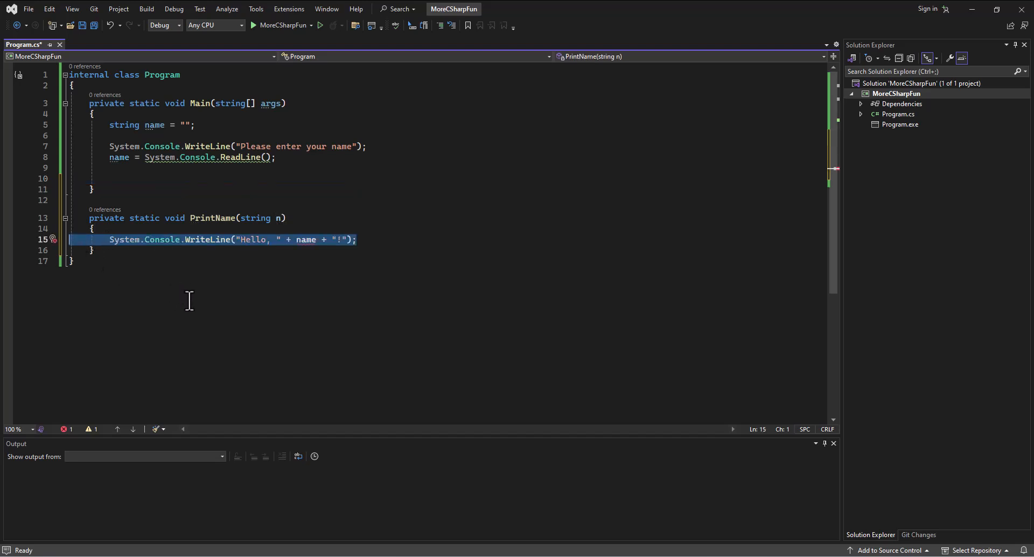
- Make PrintName's Hello line use n instead of name, clearing the error
click(177, 240)
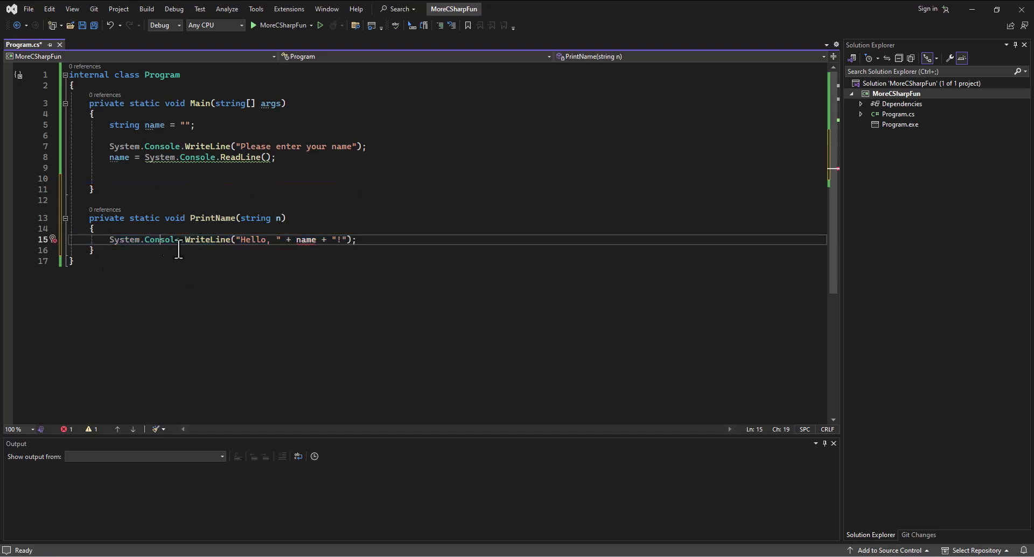
mouse_move(197, 240)
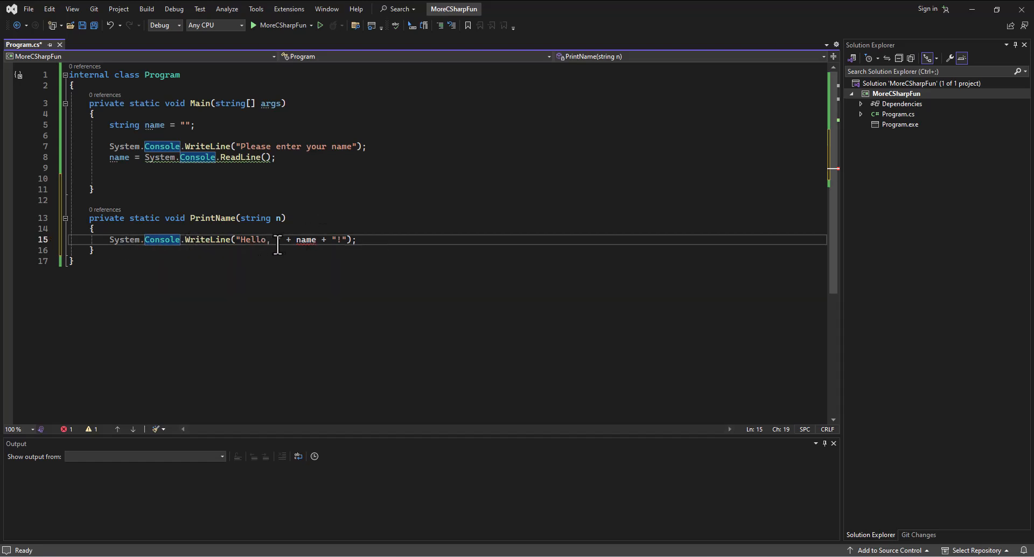
mouse_move(305, 239)
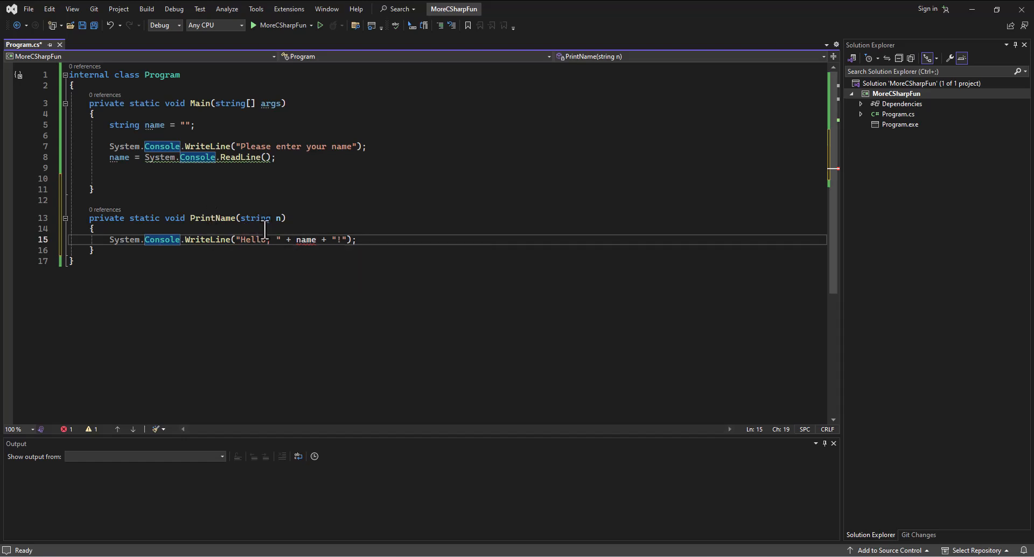
mouse_move(284, 218)
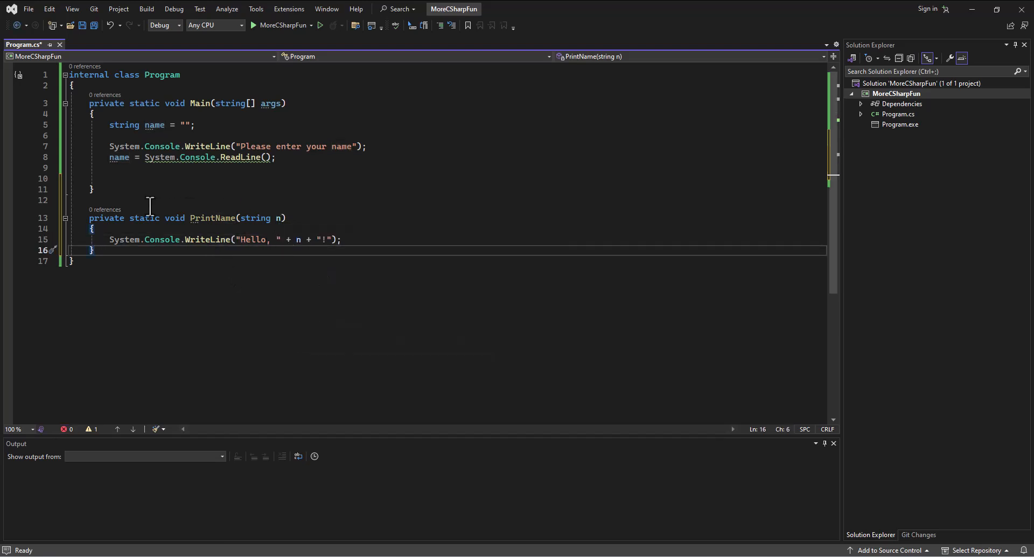
click(95, 178)
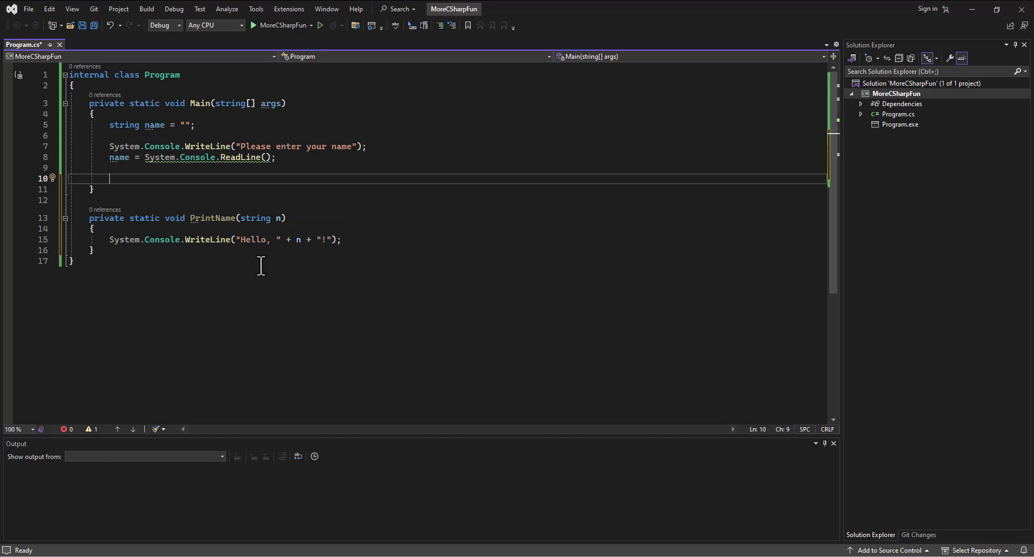
- Call PrintName(name); in Main right after reading the name, and save
text(PrintName(name);)
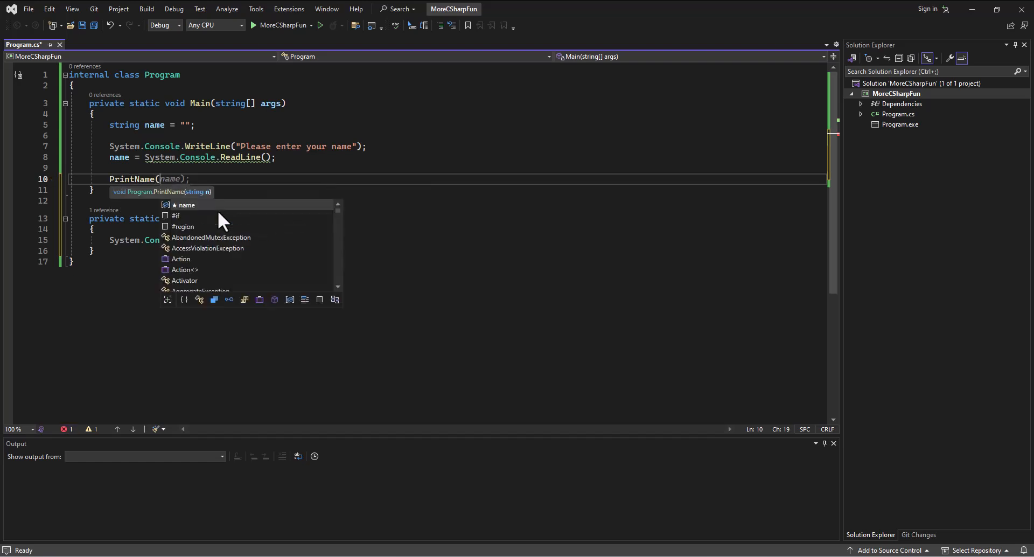
mouse_move(187, 205)
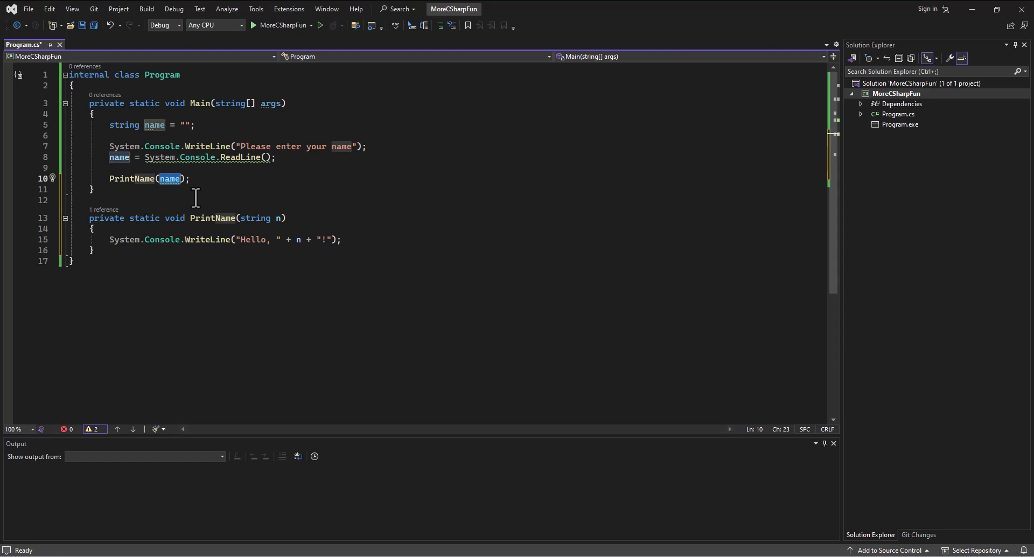
mouse_move(132, 179)
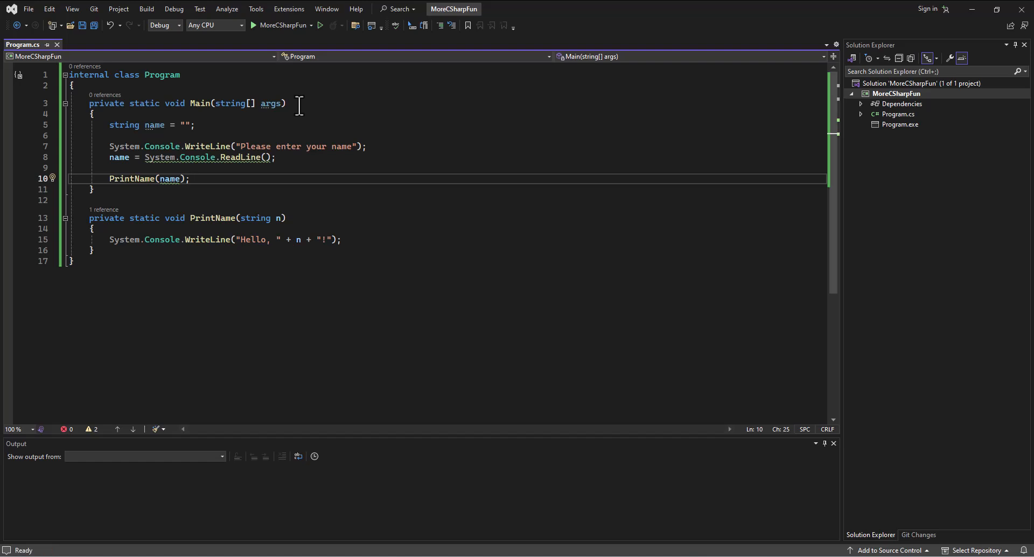
click(190, 179)
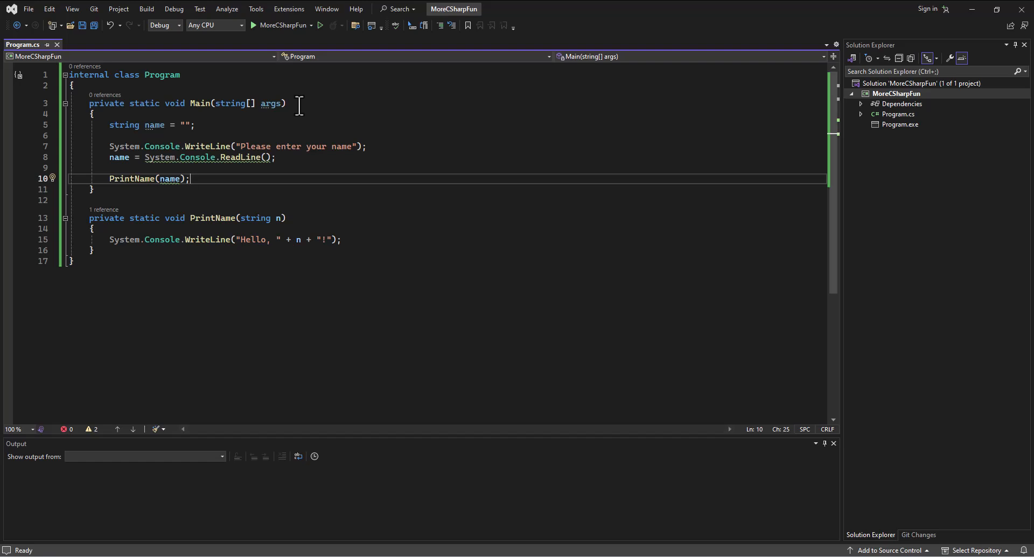
mouse_move(184, 56)
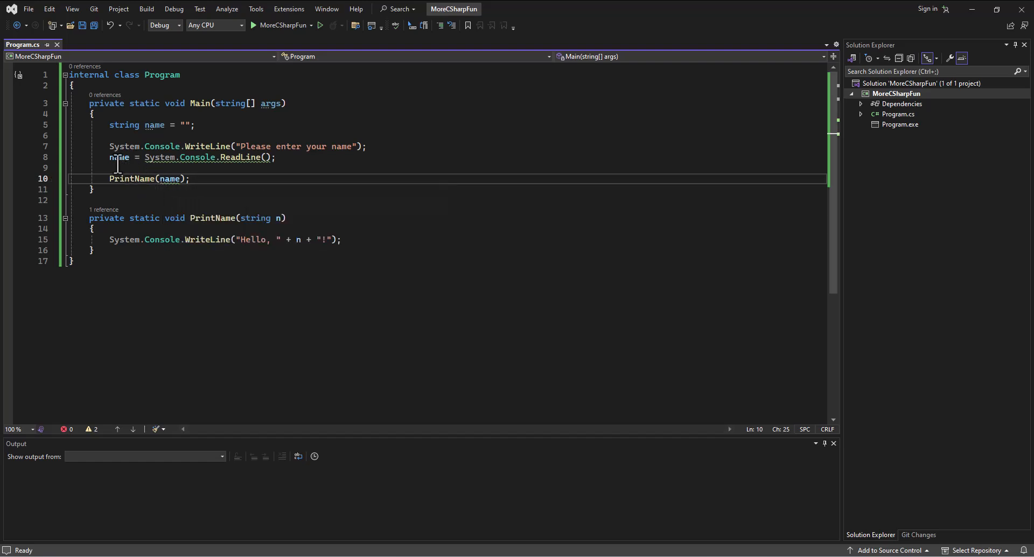
double_click(117, 158)
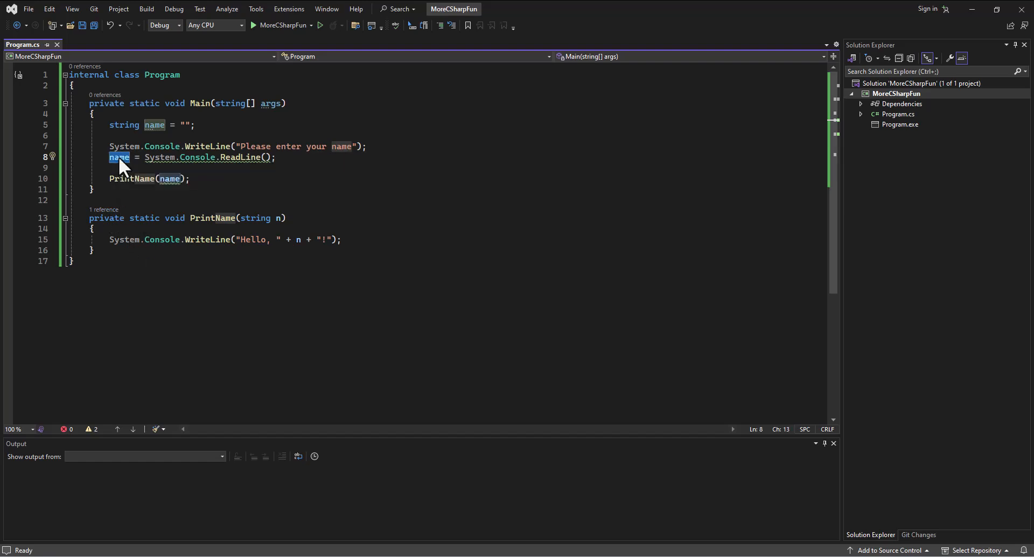
mouse_move(116, 179)
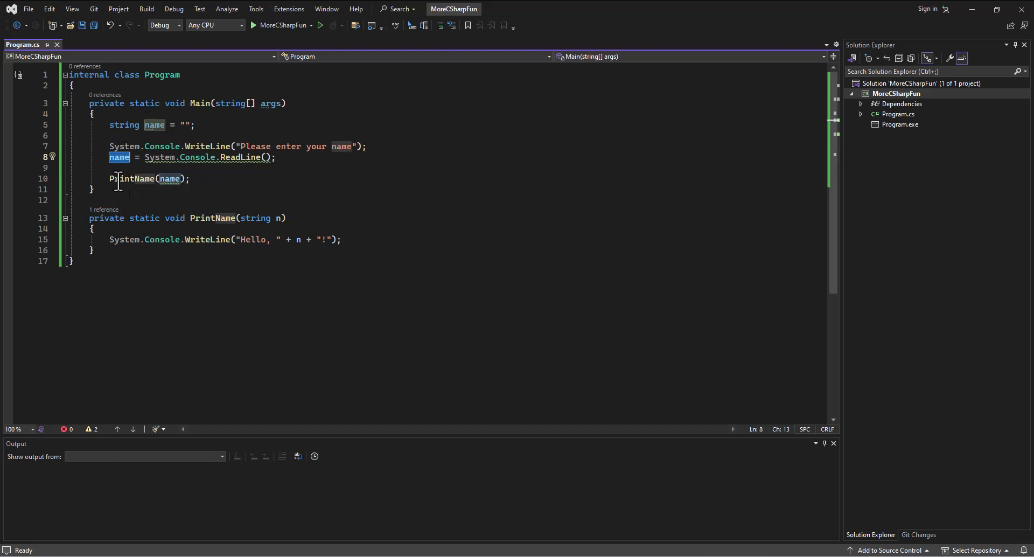
click(94, 113)
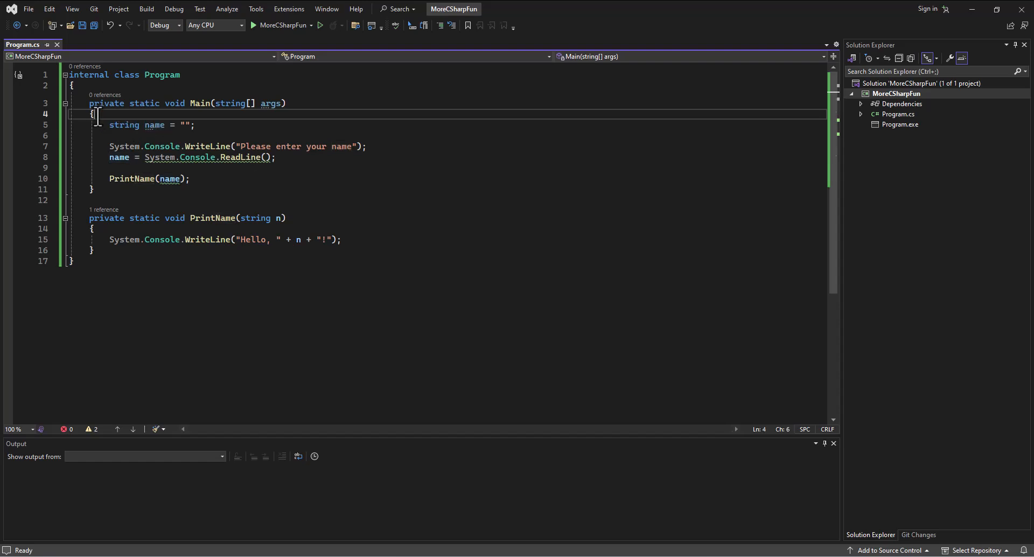
click(94, 190)
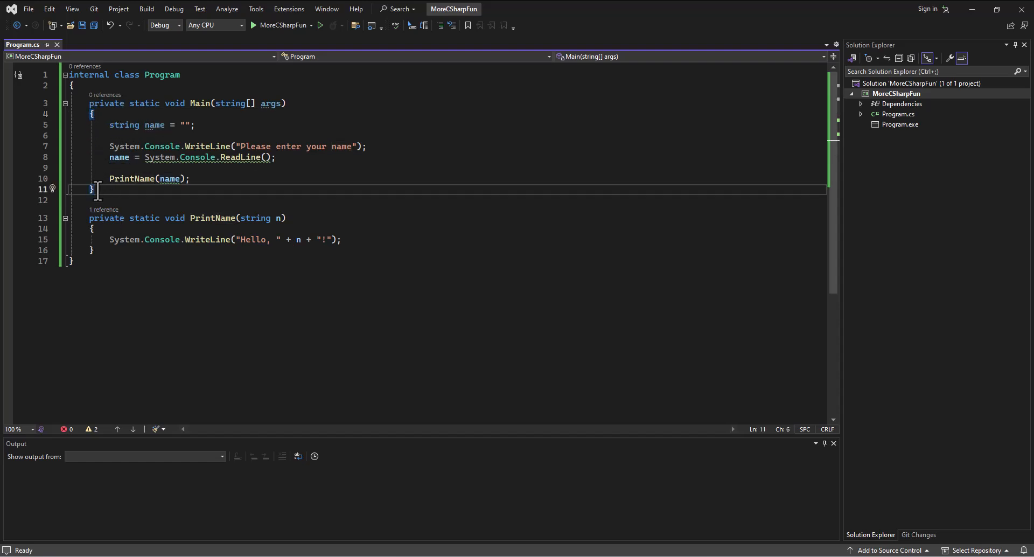
mouse_move(209, 124)
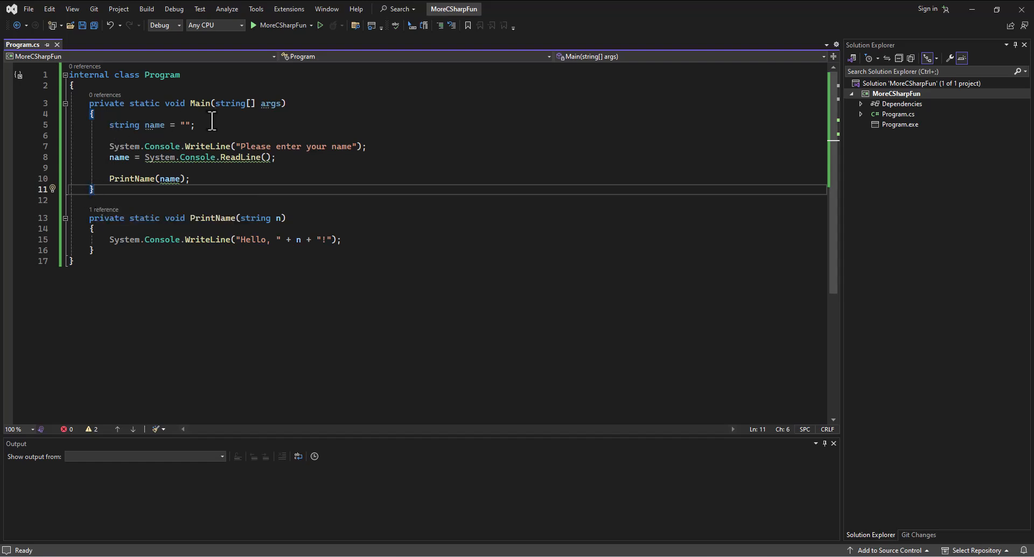
mouse_move(217, 125)
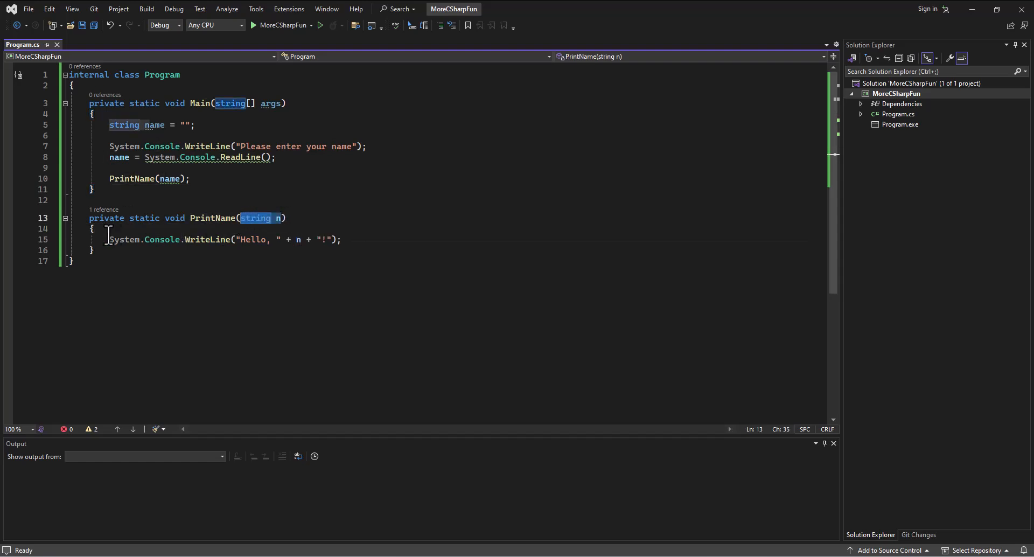
click(92, 250)
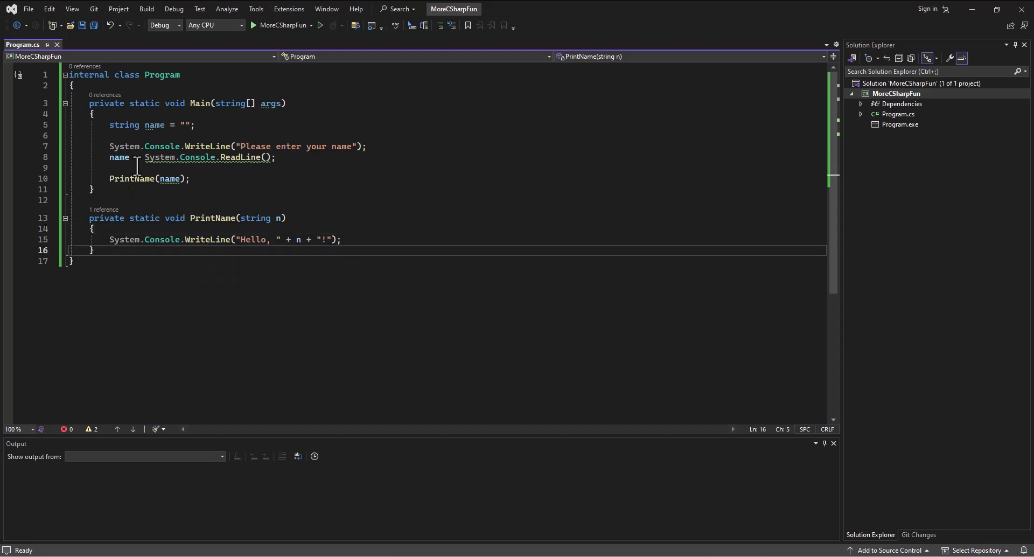
mouse_move(255, 217)
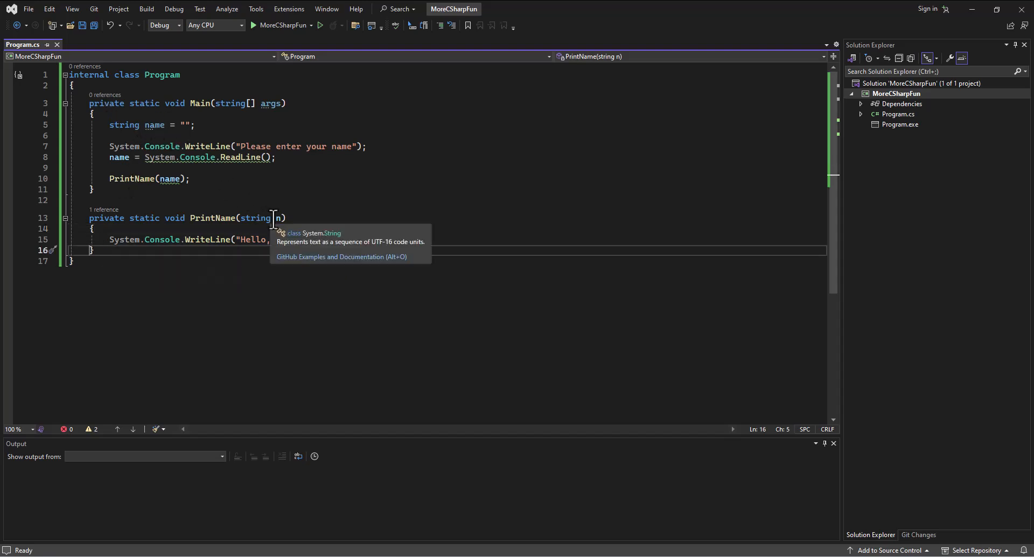
mouse_move(156, 125)
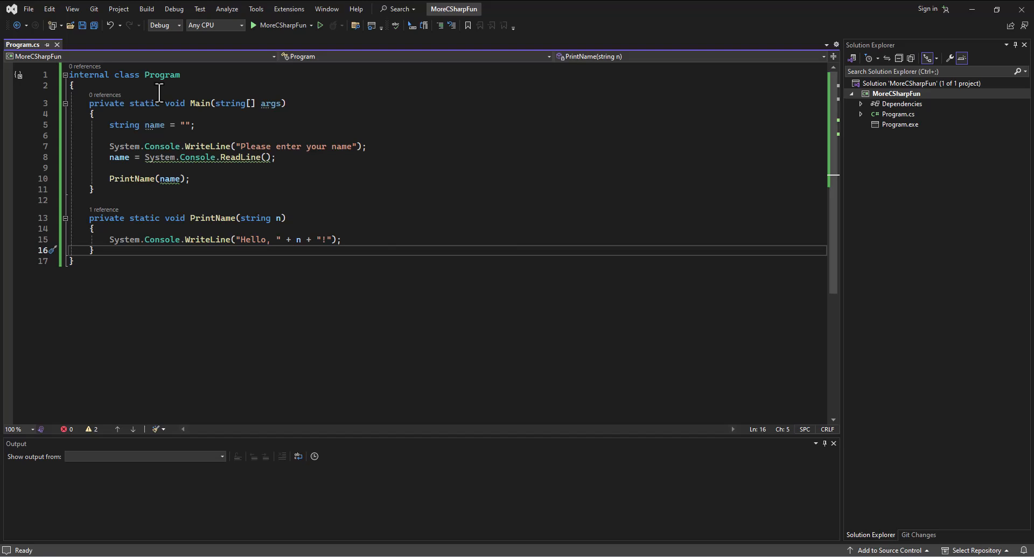
double_click(169, 179)
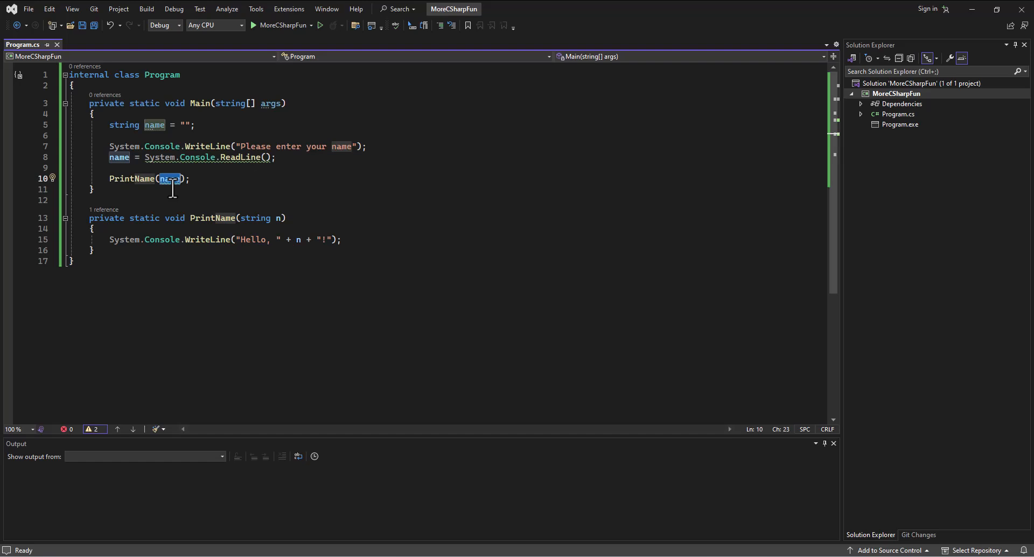
double_click(256, 218)
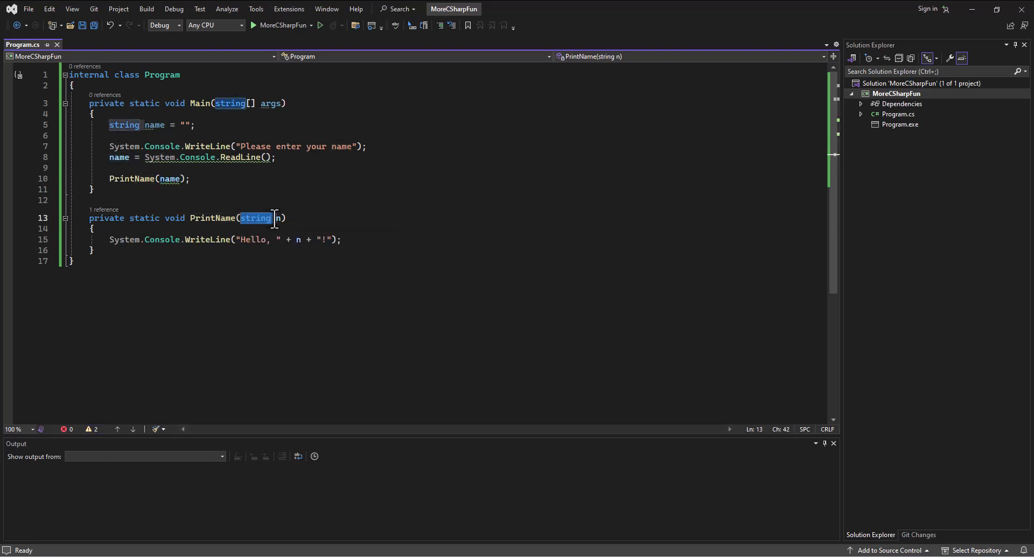
mouse_move(255, 217)
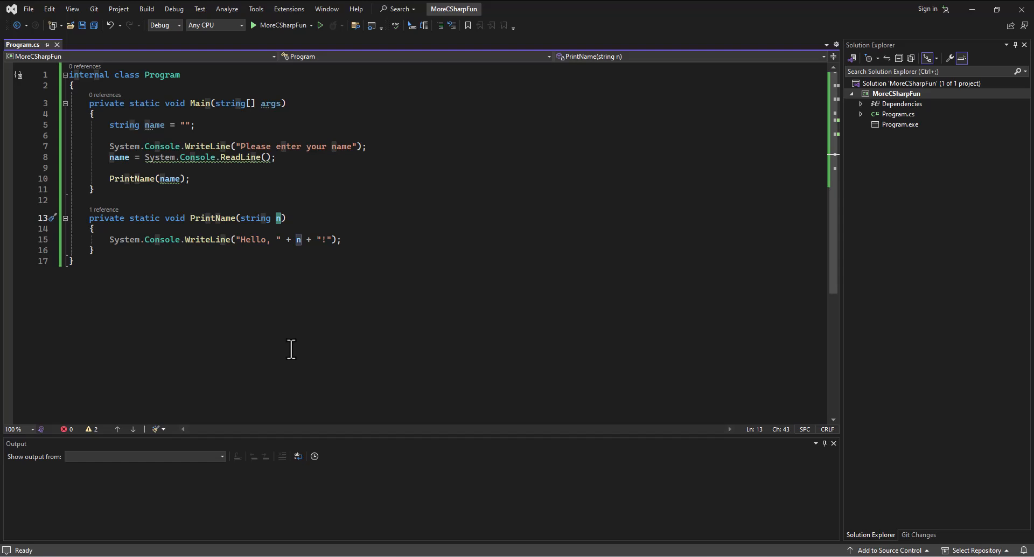
mouse_move(156, 146)
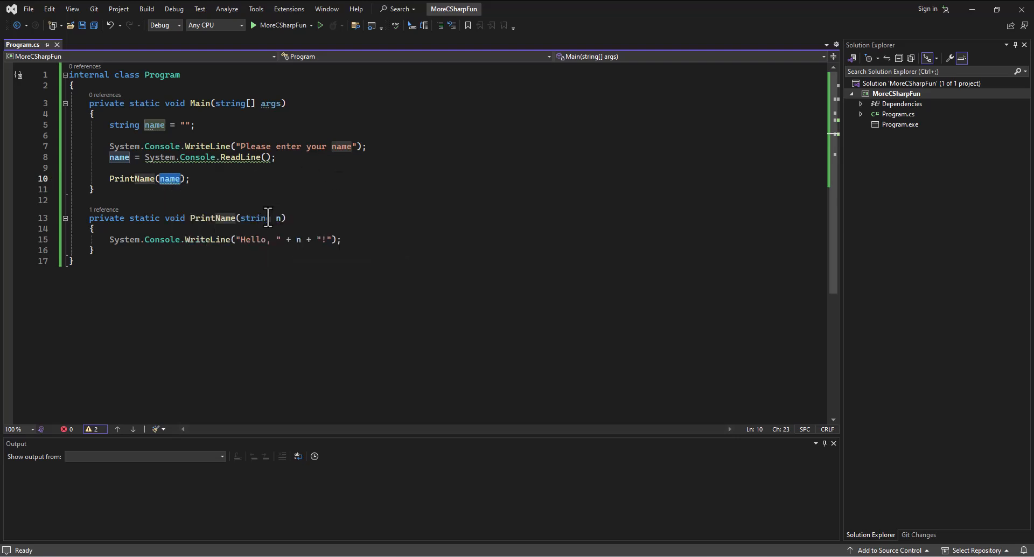
click(298, 239)
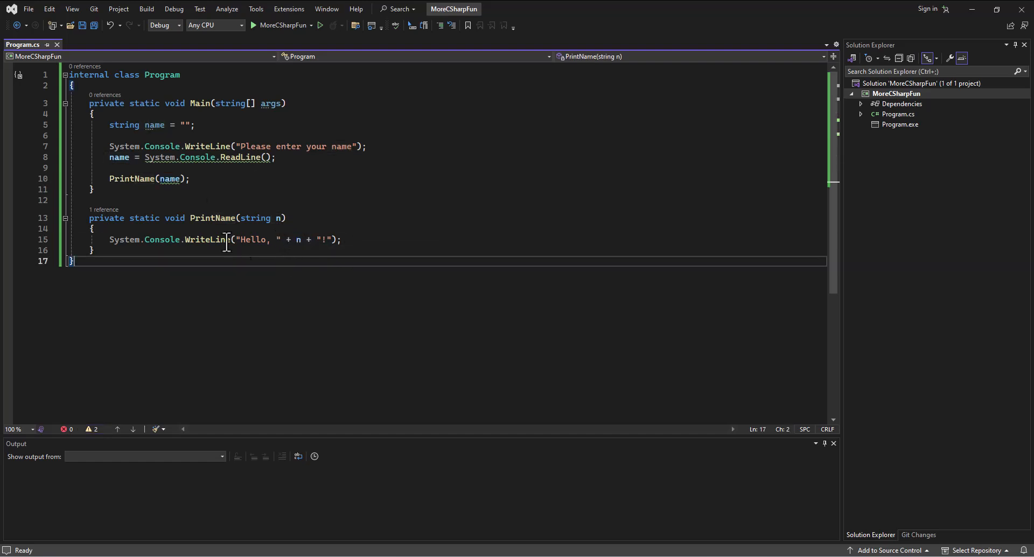
key(ctrl+s)
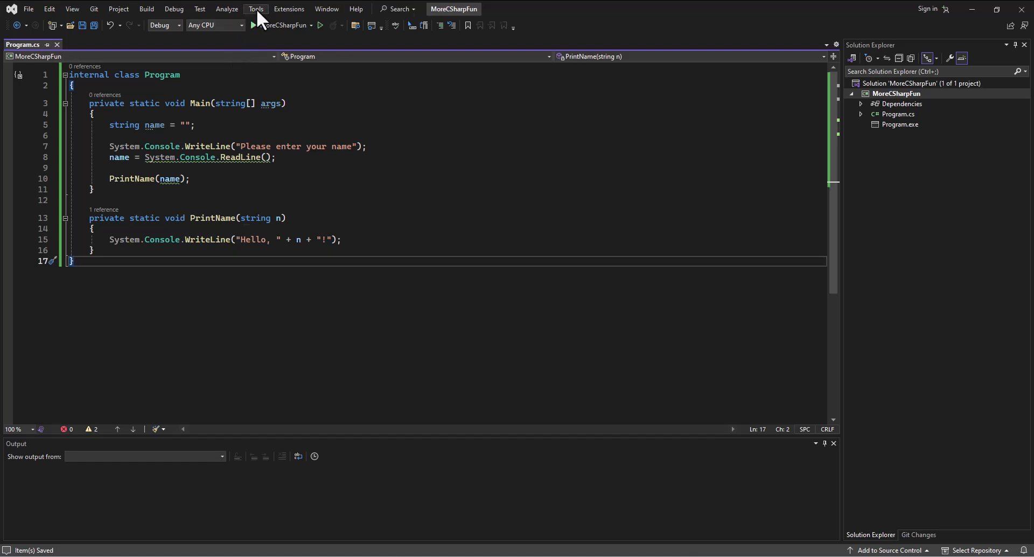
- Open the Developer Command Prompt, compile Program.cs with csc, and launch Program.exe
click(255, 9)
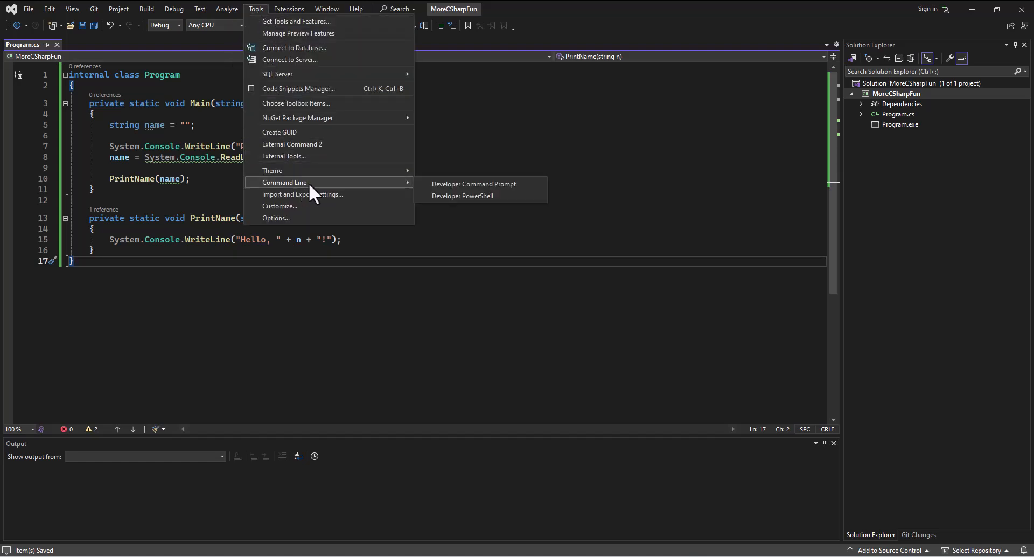
mouse_move(475, 184)
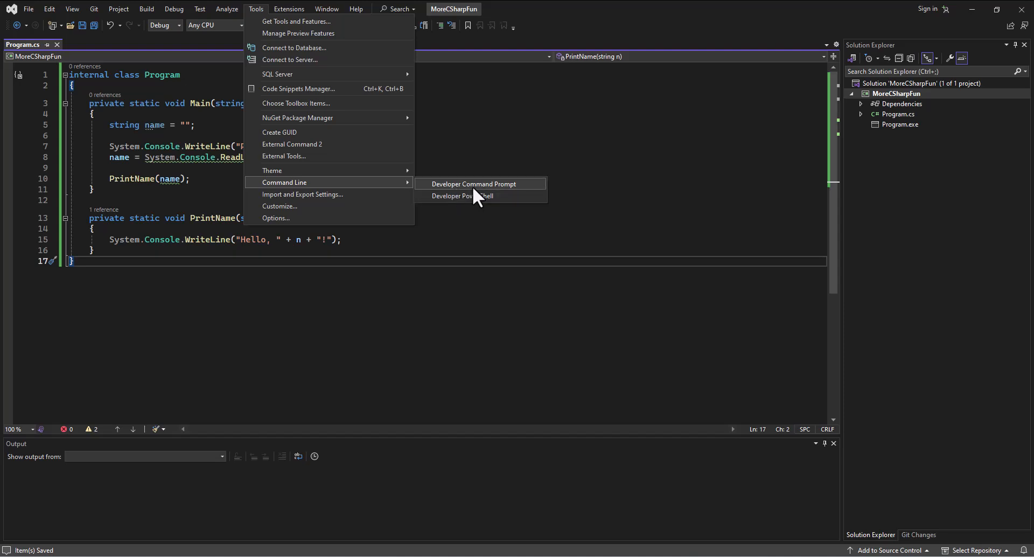
click(470, 185)
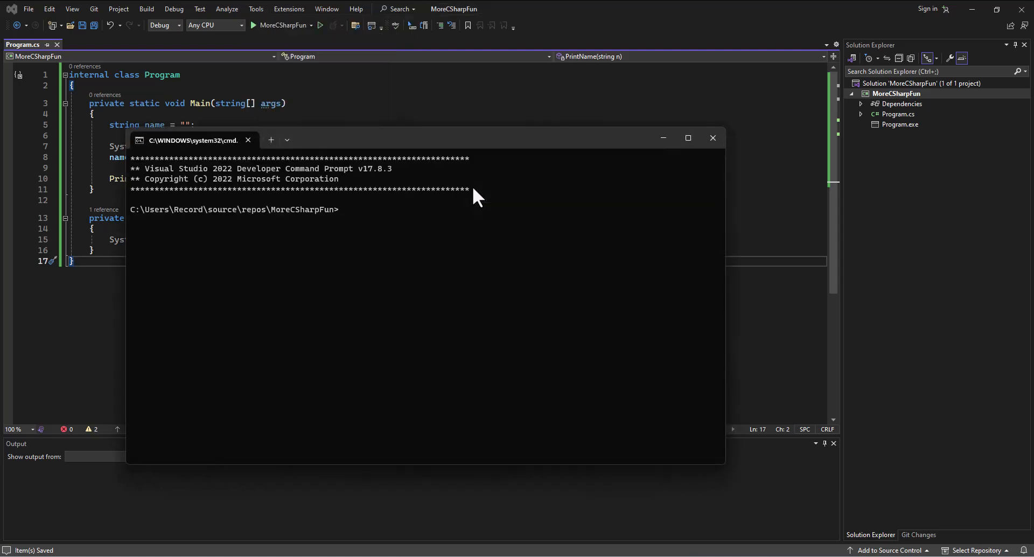
text(csc)
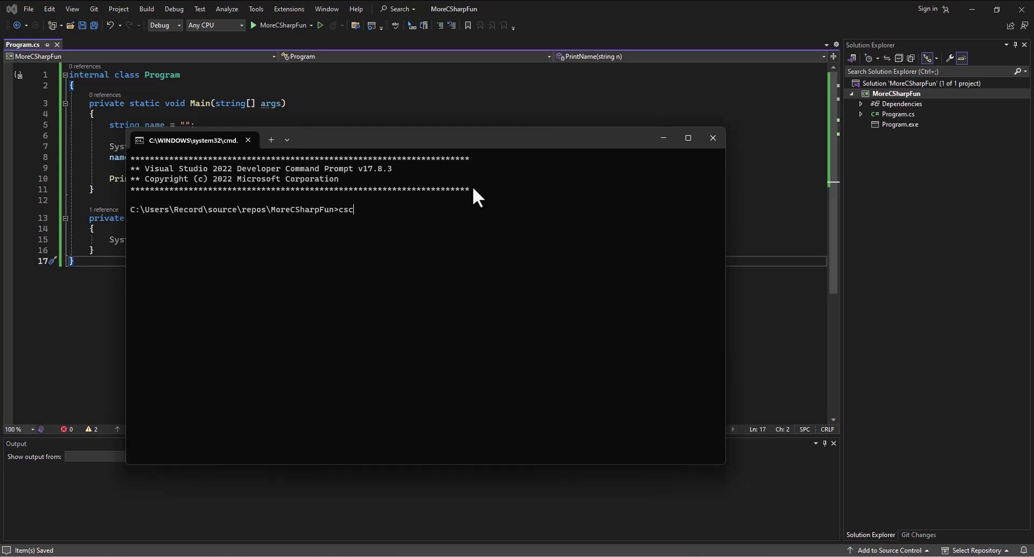
text(Program.cs)
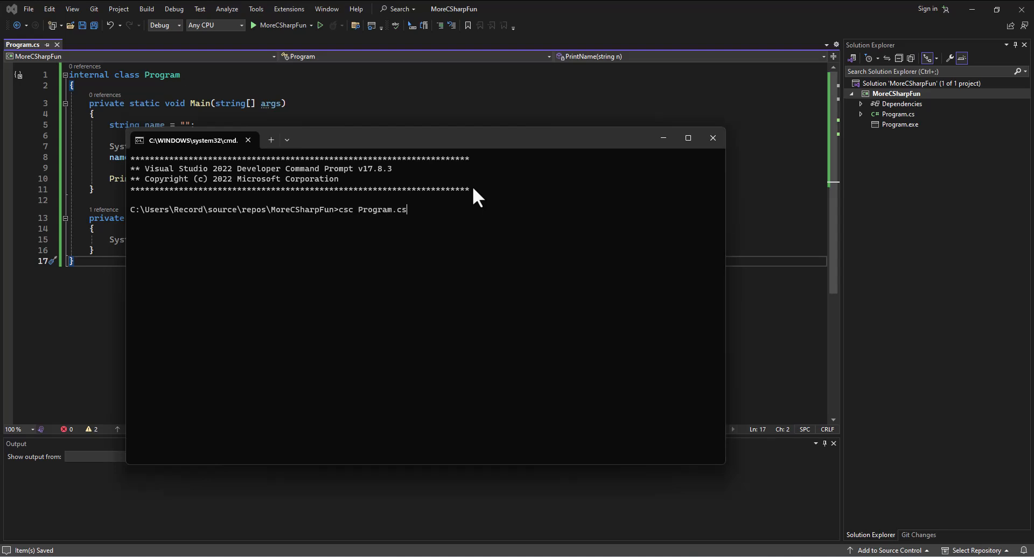
key(Return)
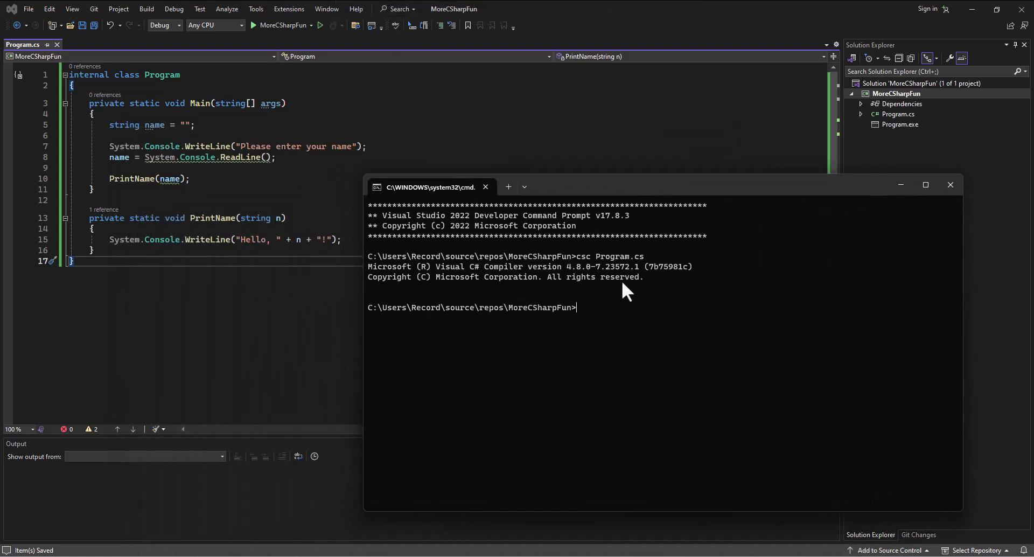
text(Program.exe)
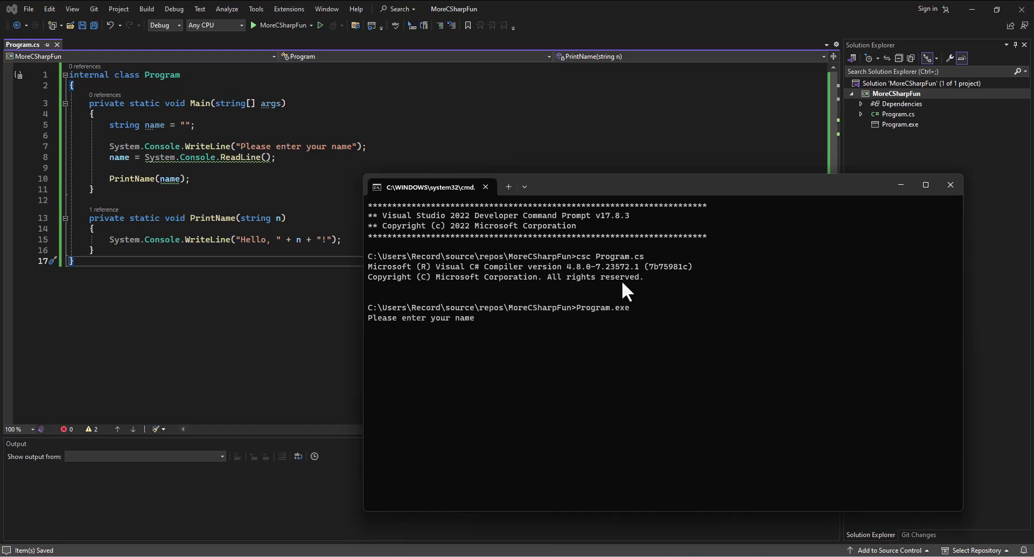
text(Spenc)
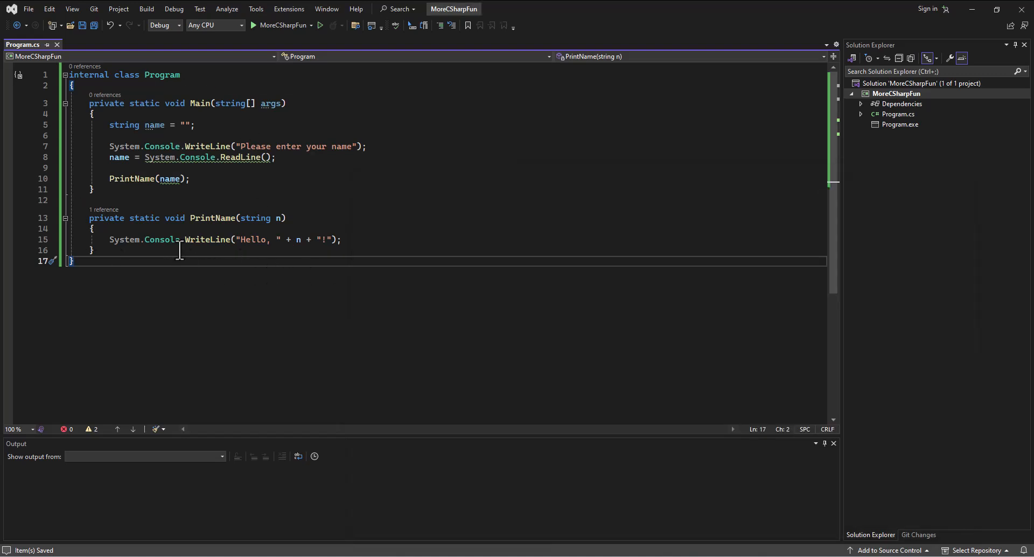
mouse_move(223, 146)
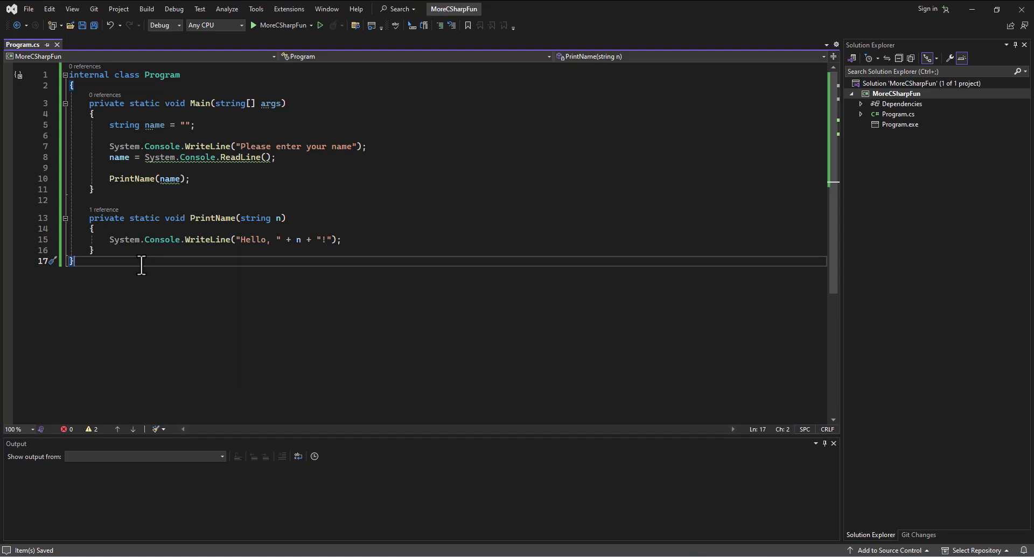
mouse_move(208, 260)
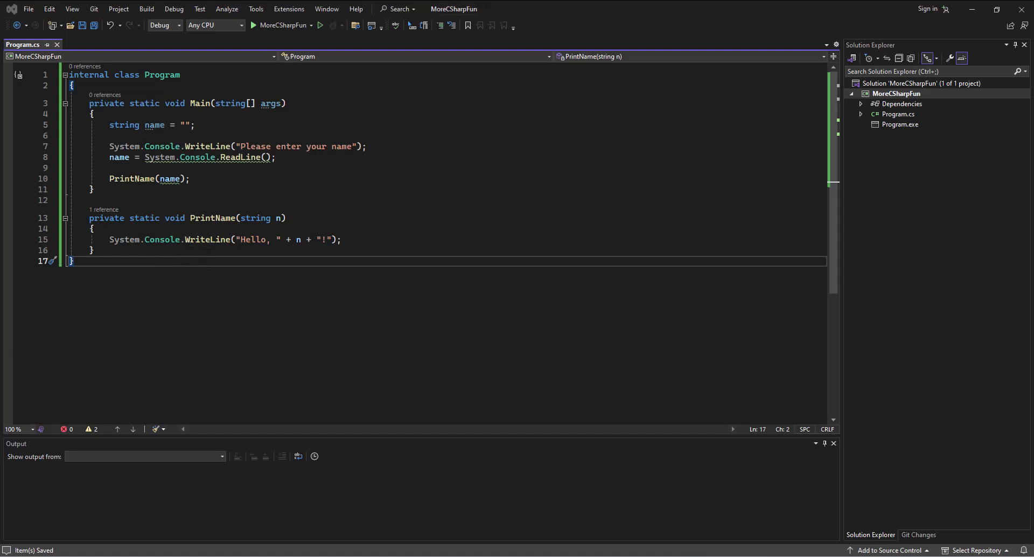
mouse_move(120, 371)
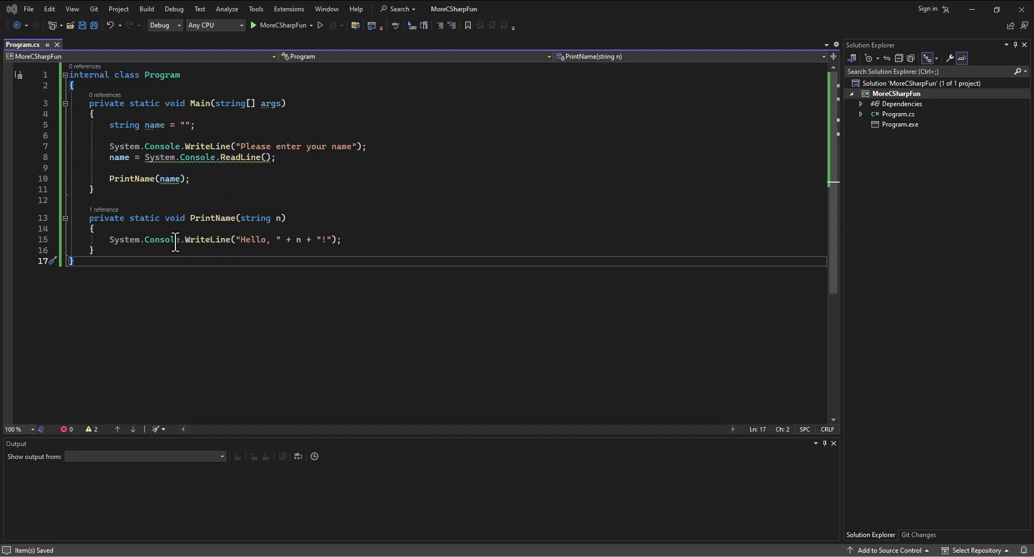
mouse_move(225, 204)
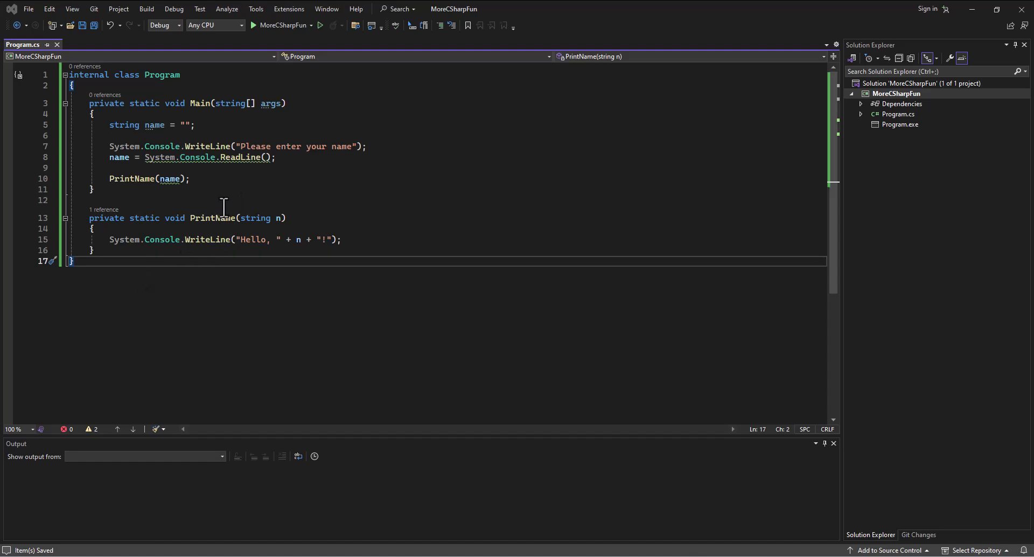
mouse_move(211, 217)
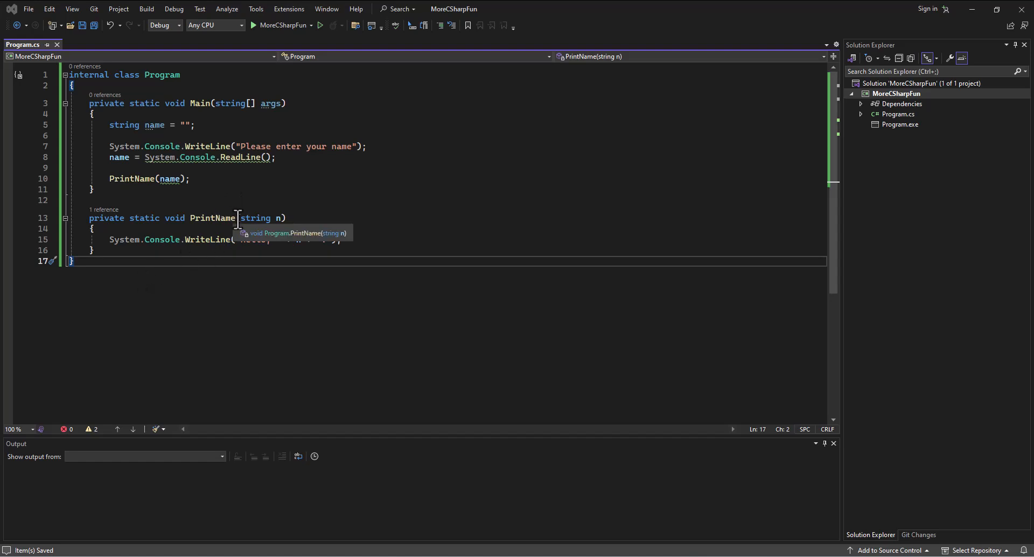
- Change PrintName's return type from void to string
click(175, 218)
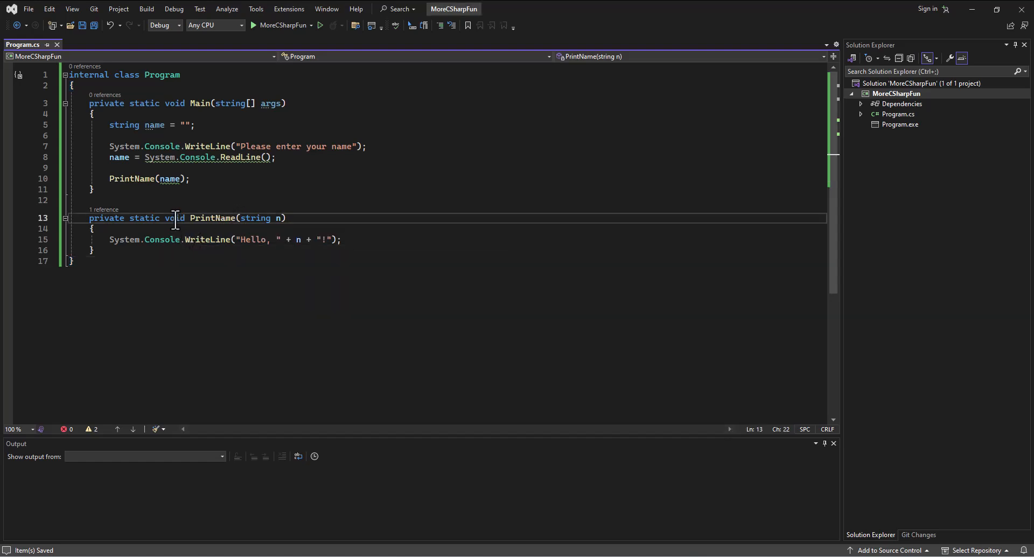
double_click(174, 217)
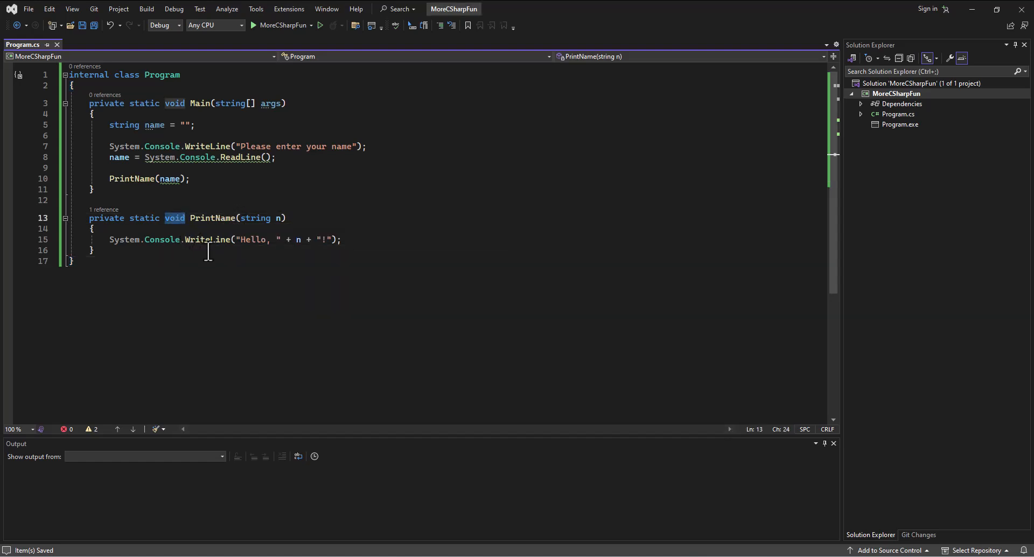
text(string)
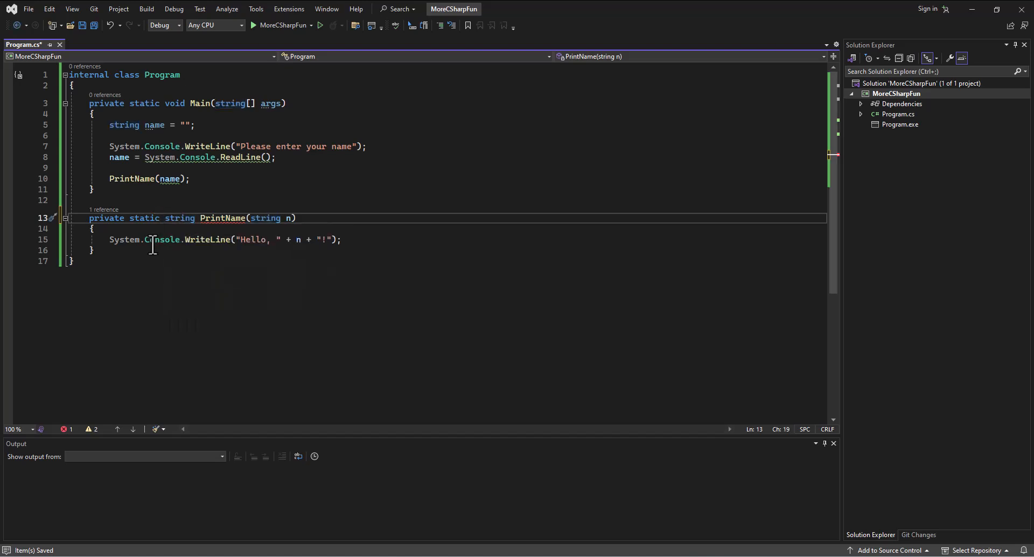
- Edit PrintName's body toward an n = "Hello, " + n assignment
click(162, 239)
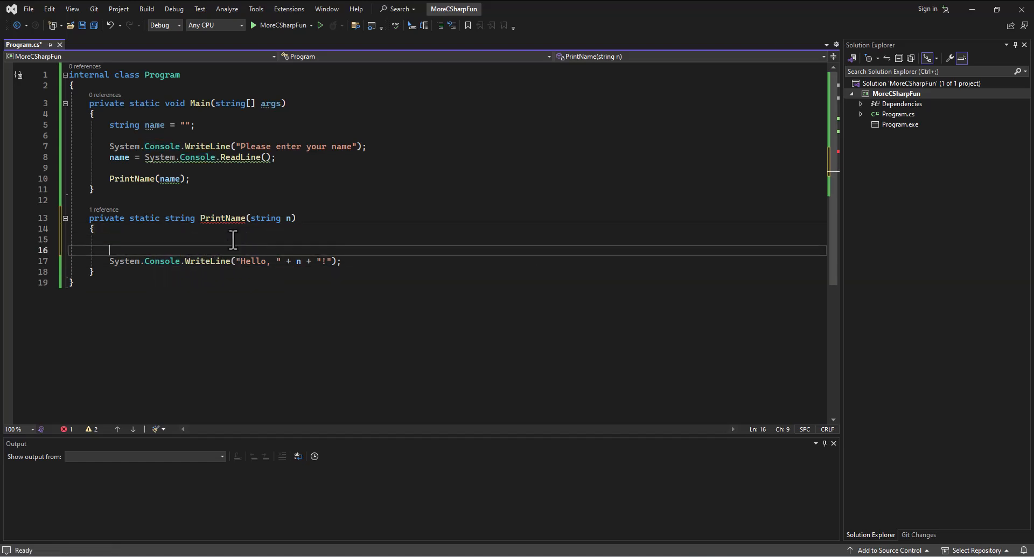
text(Console.WriteLine(n);)
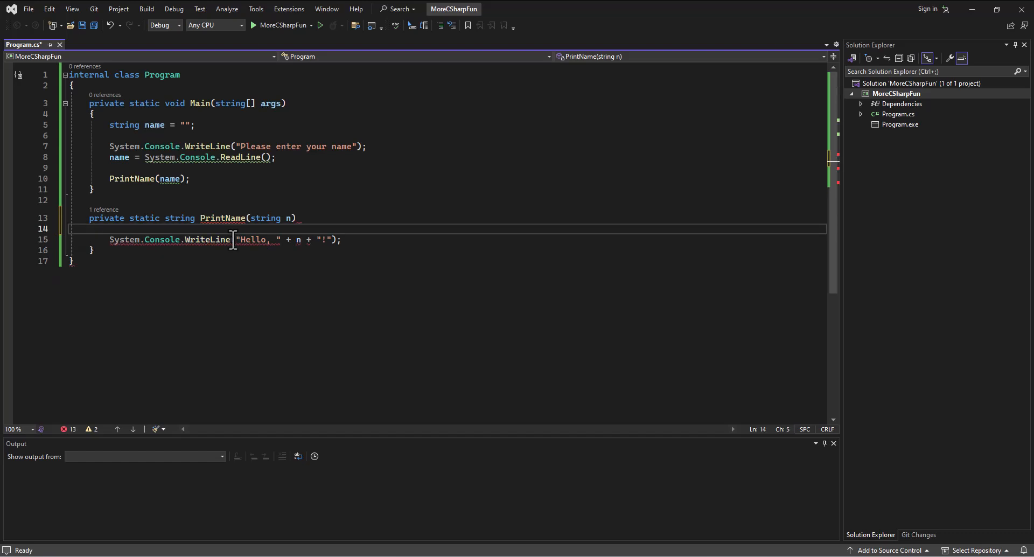
text(n = n.Trim();)
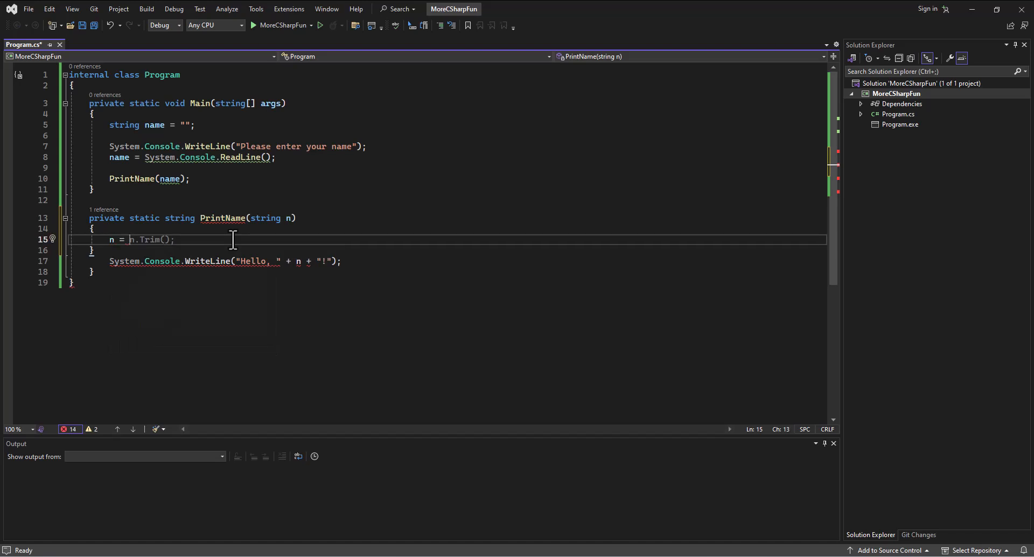
text(n)
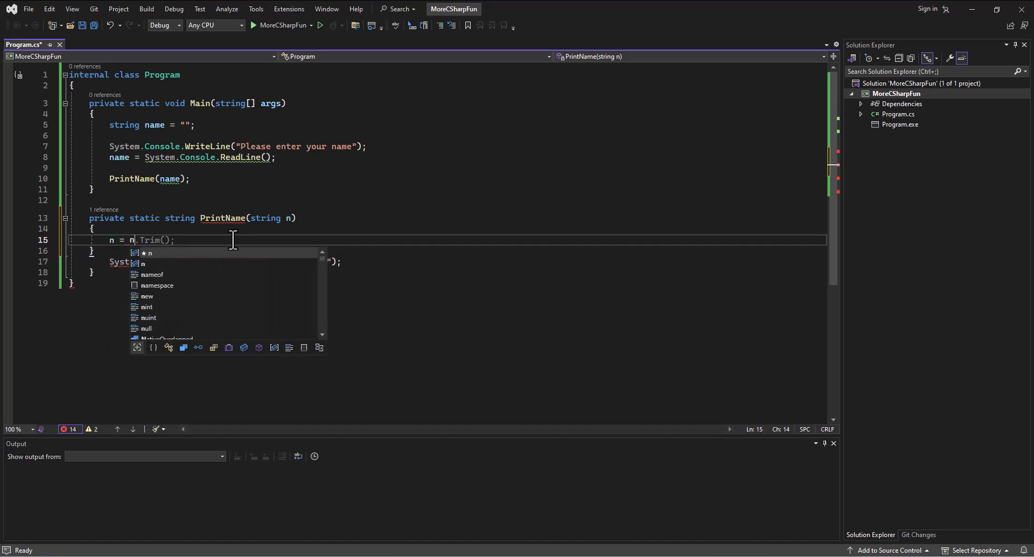
key(Escape)
text(")
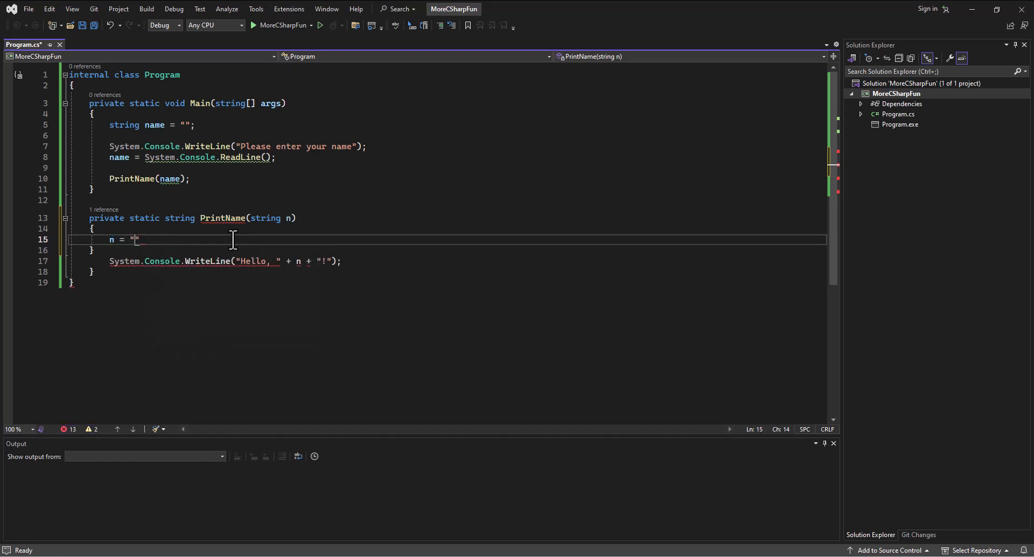
text(Hello)
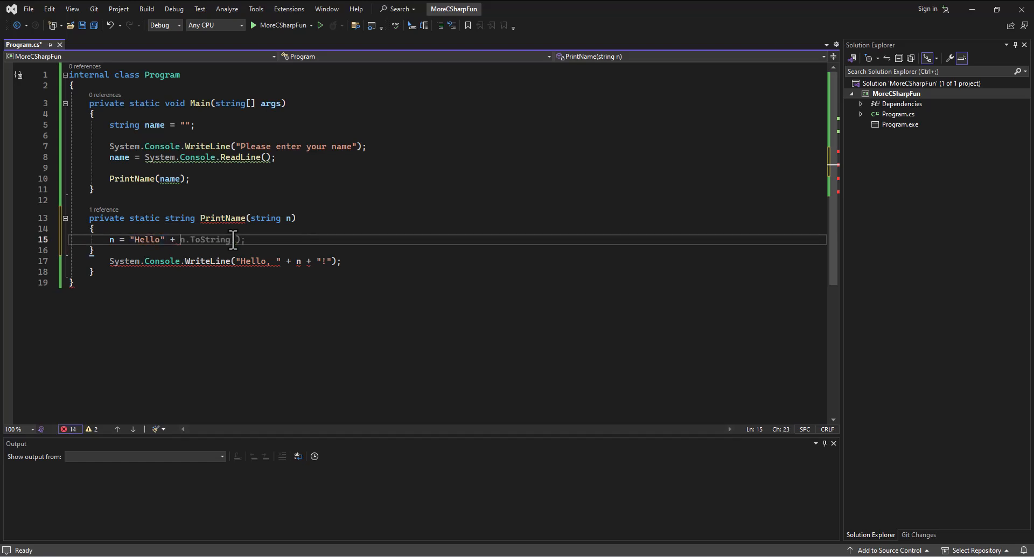
key(Backspace)
text(, )
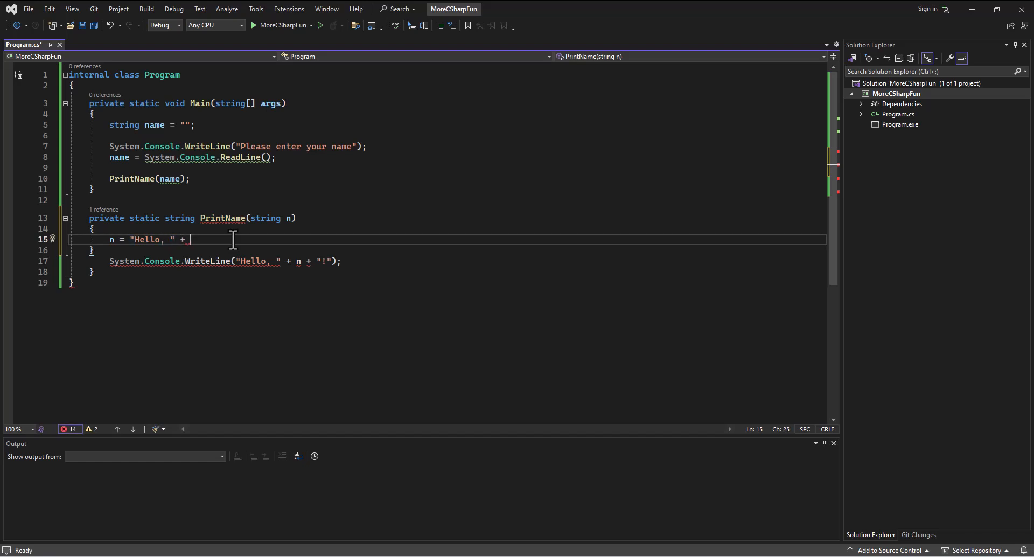
text(n;)
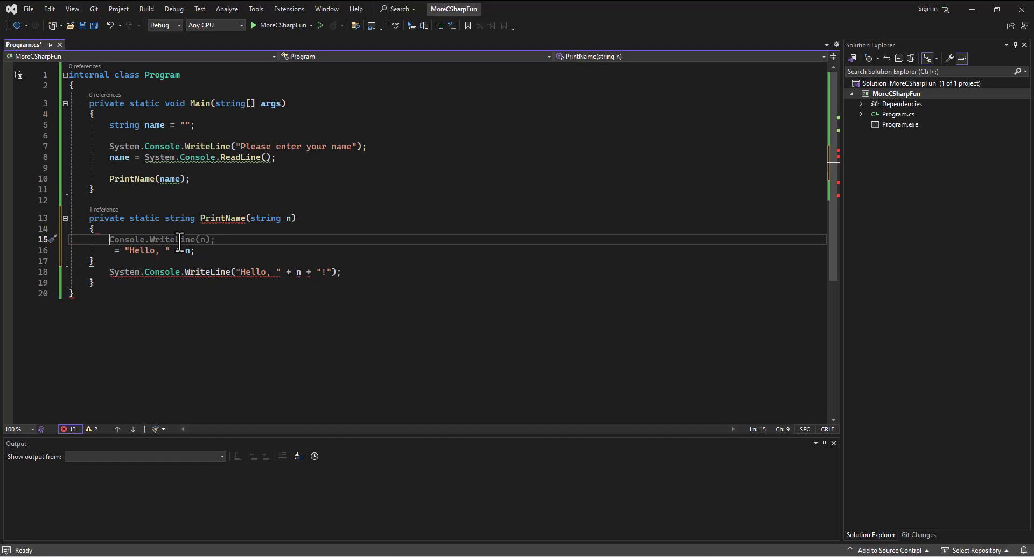
- Return a "Hello, " + n output string from PrintName, print it in Main, and save
text(string output)
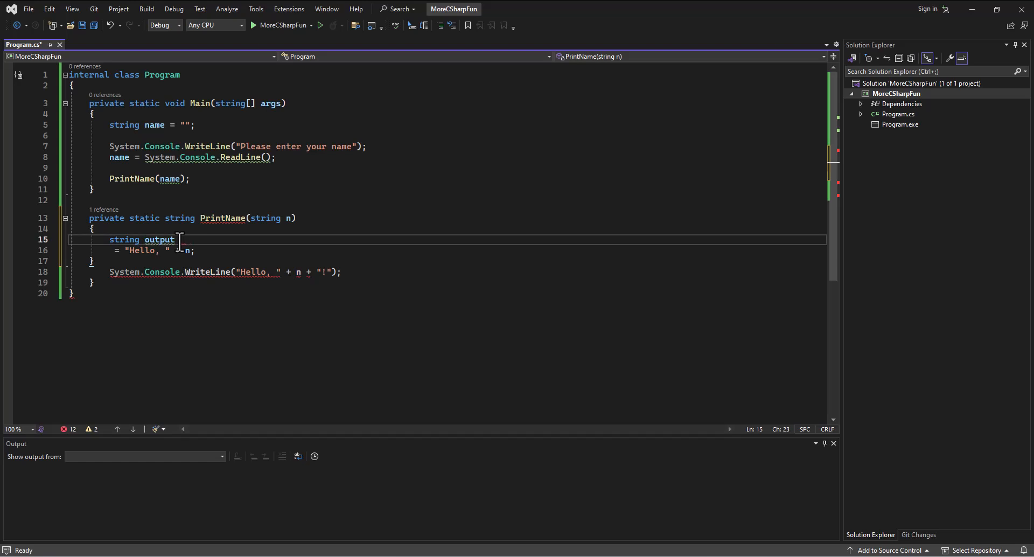
text(= "";)
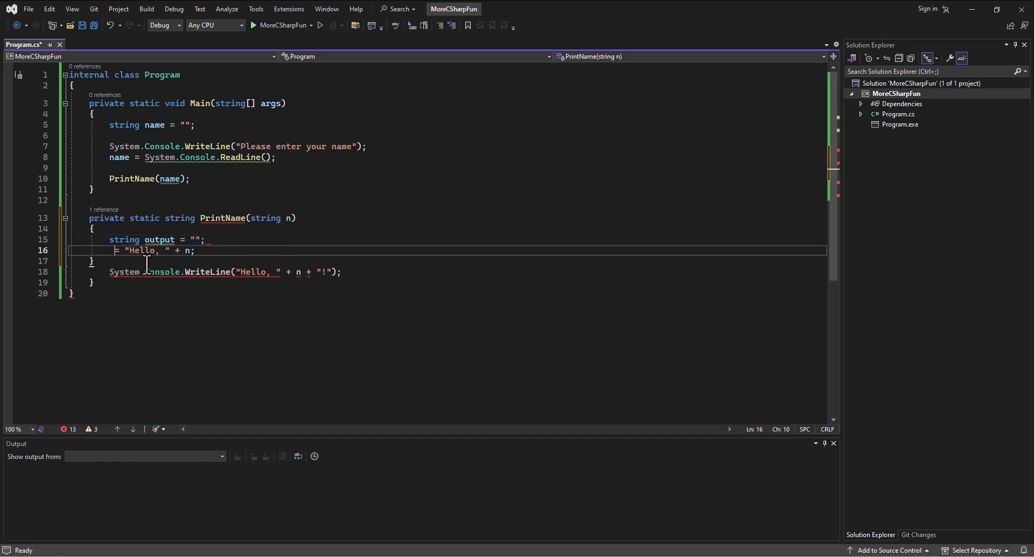
text(output)
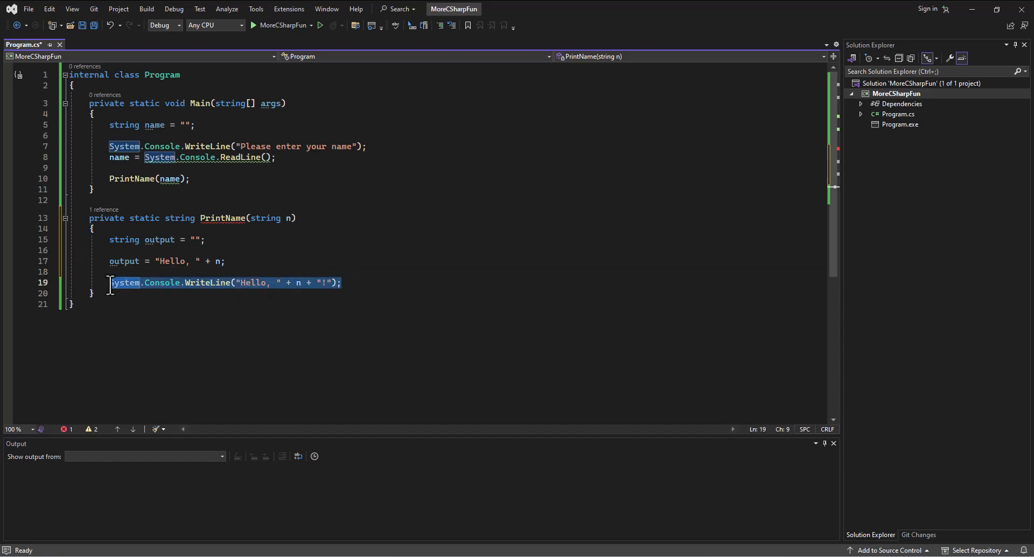
text(return output;)
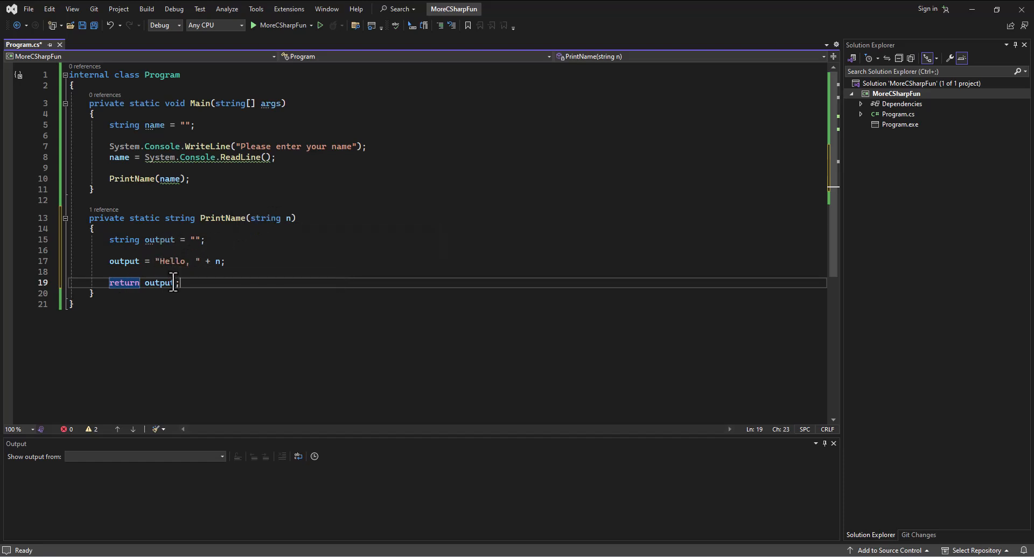
mouse_move(169, 178)
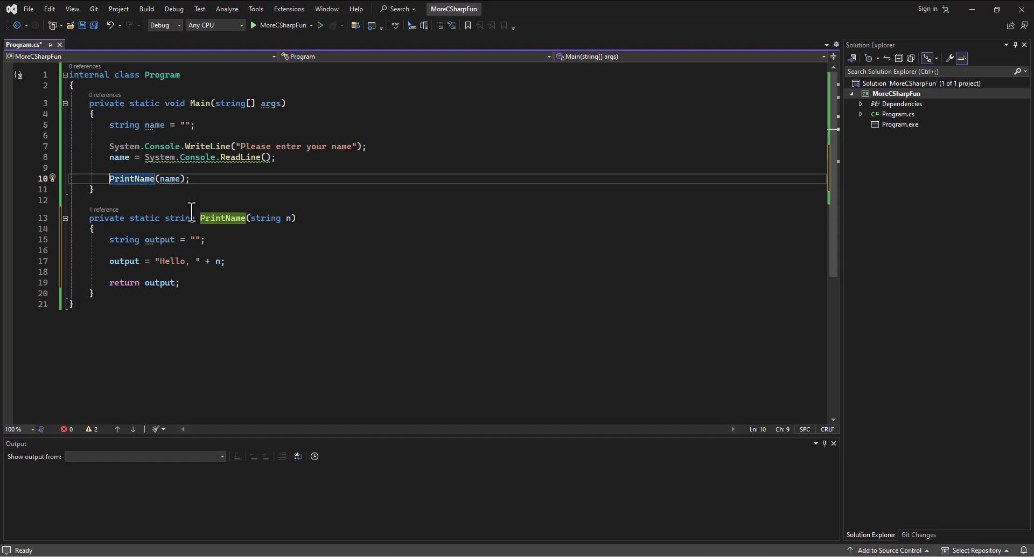
text(System.Console.WriteLine()
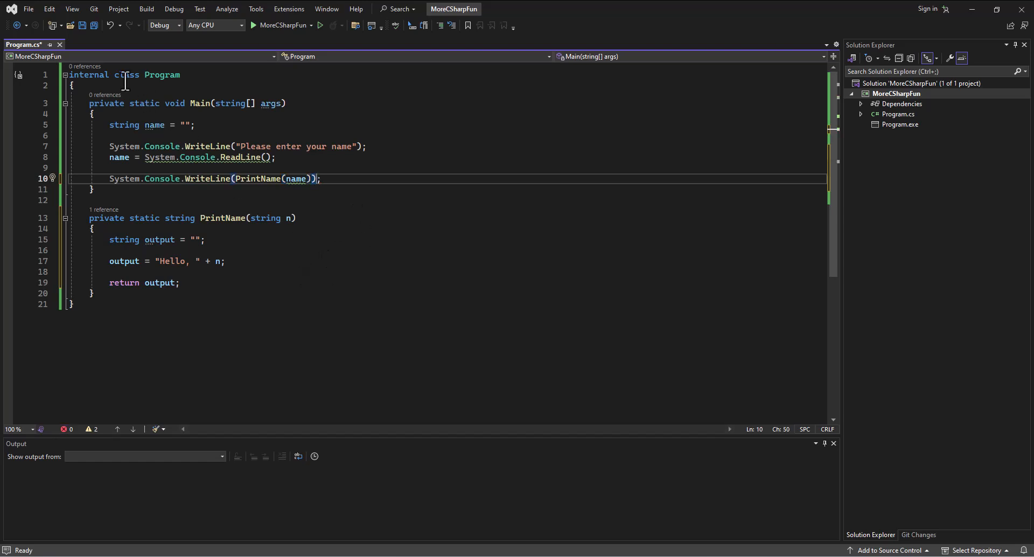
key(ctrl+s)
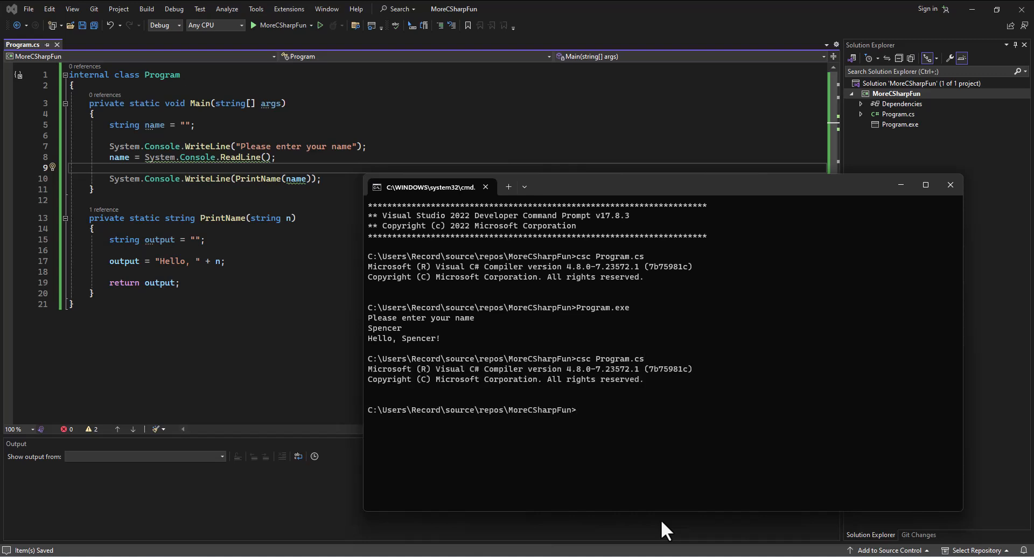
- Rerun Program.exe and submit the name Spenc at its prompt
text(Program.exe)
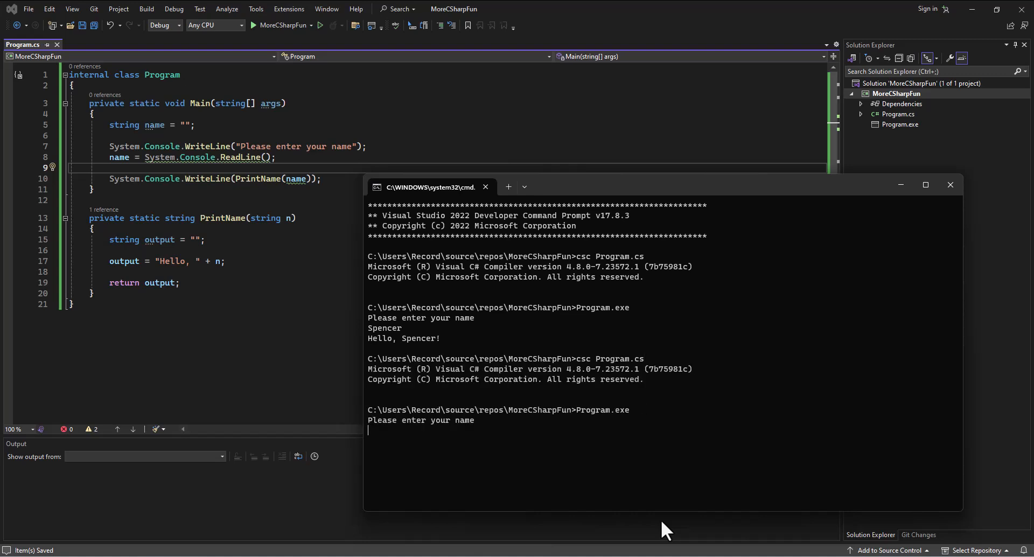
text(Spenc)
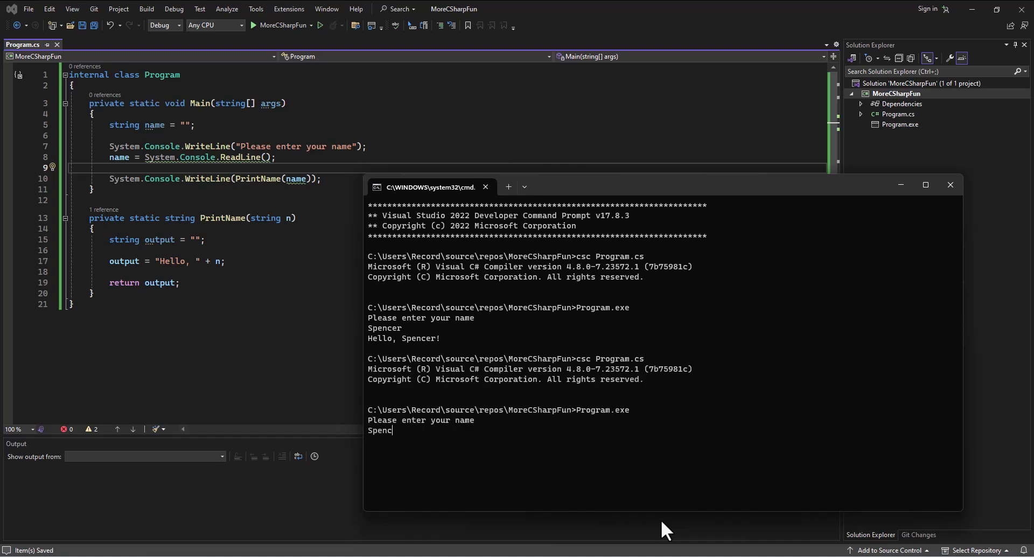
key(Return)
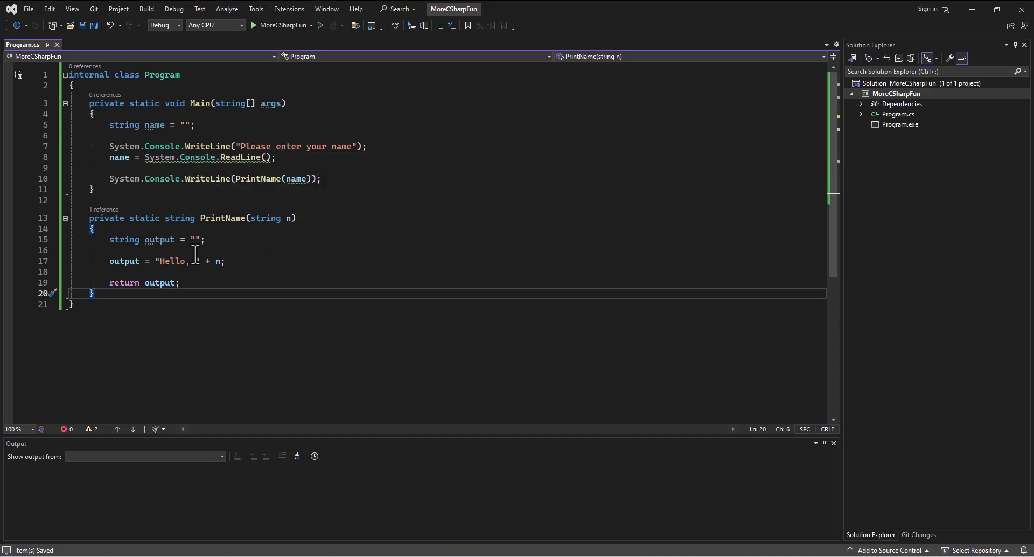
mouse_move(166, 217)
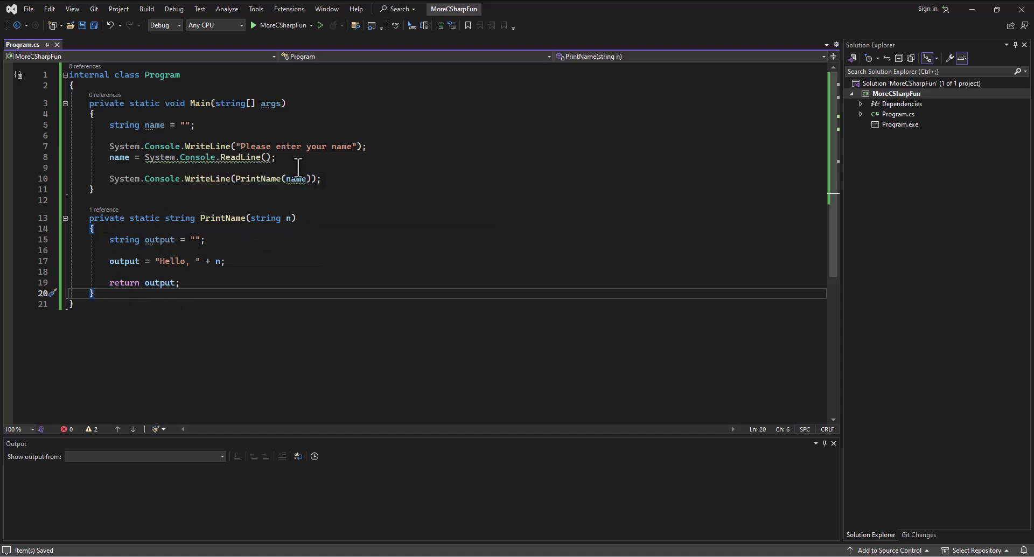
double_click(257, 179)
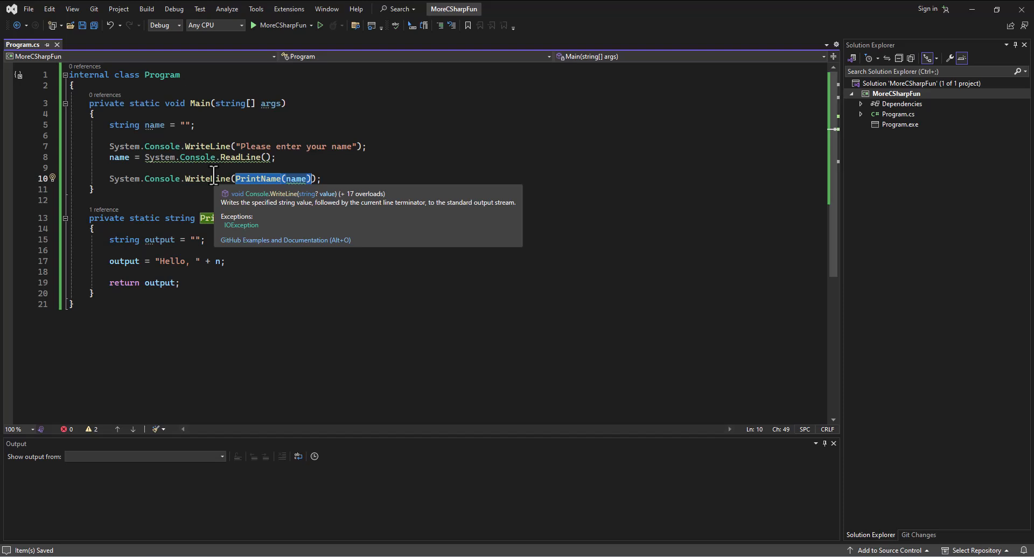
mouse_move(219, 207)
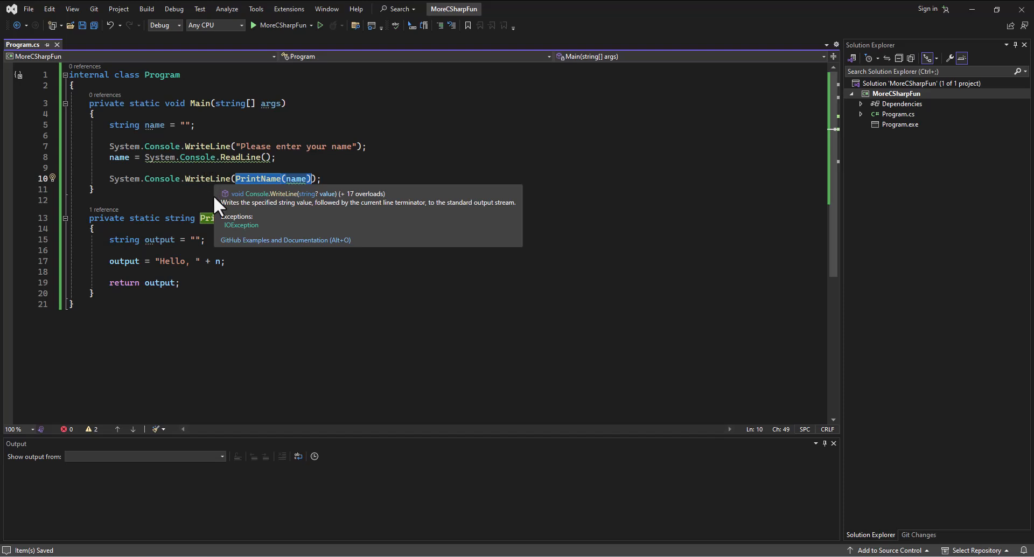
mouse_move(159, 282)
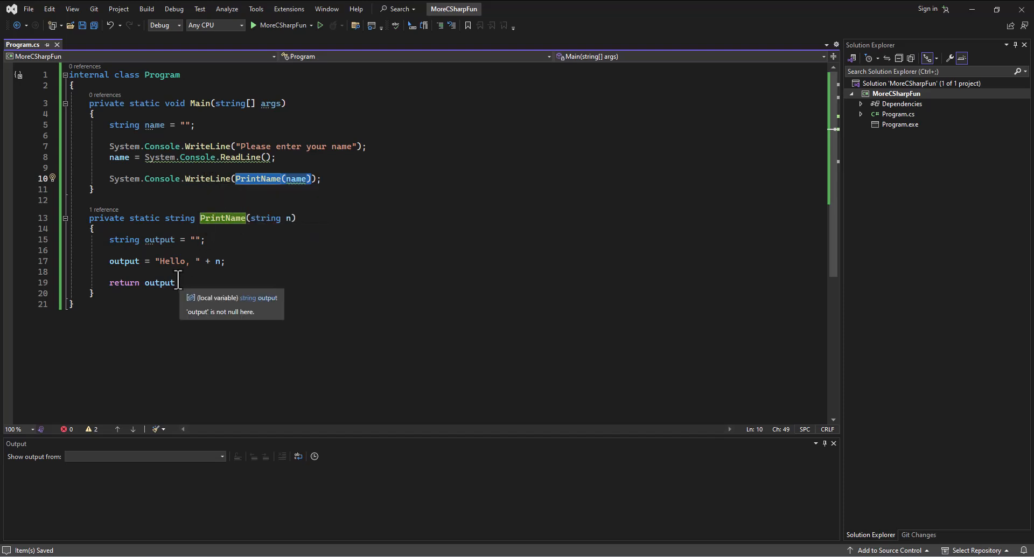